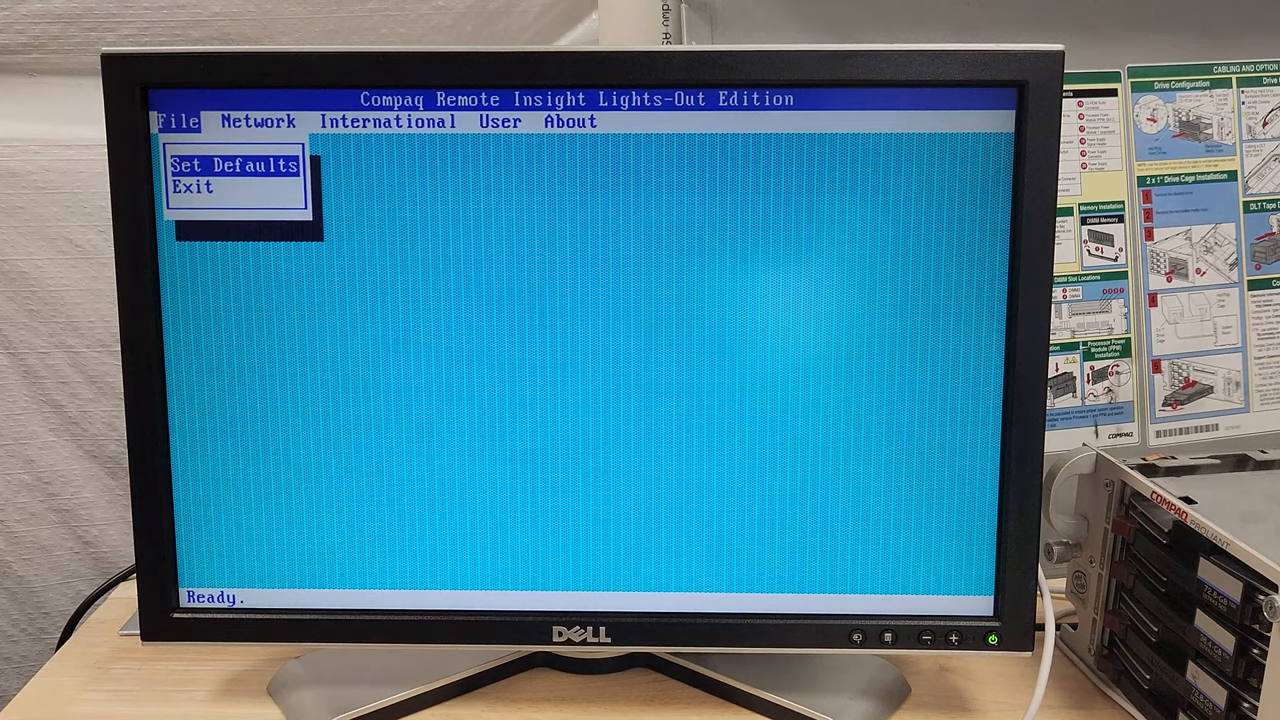
# Step: View the Network menu's NIC and TCP/IP settings showing IP address 192.168.1.219
pyautogui.click(258, 121)
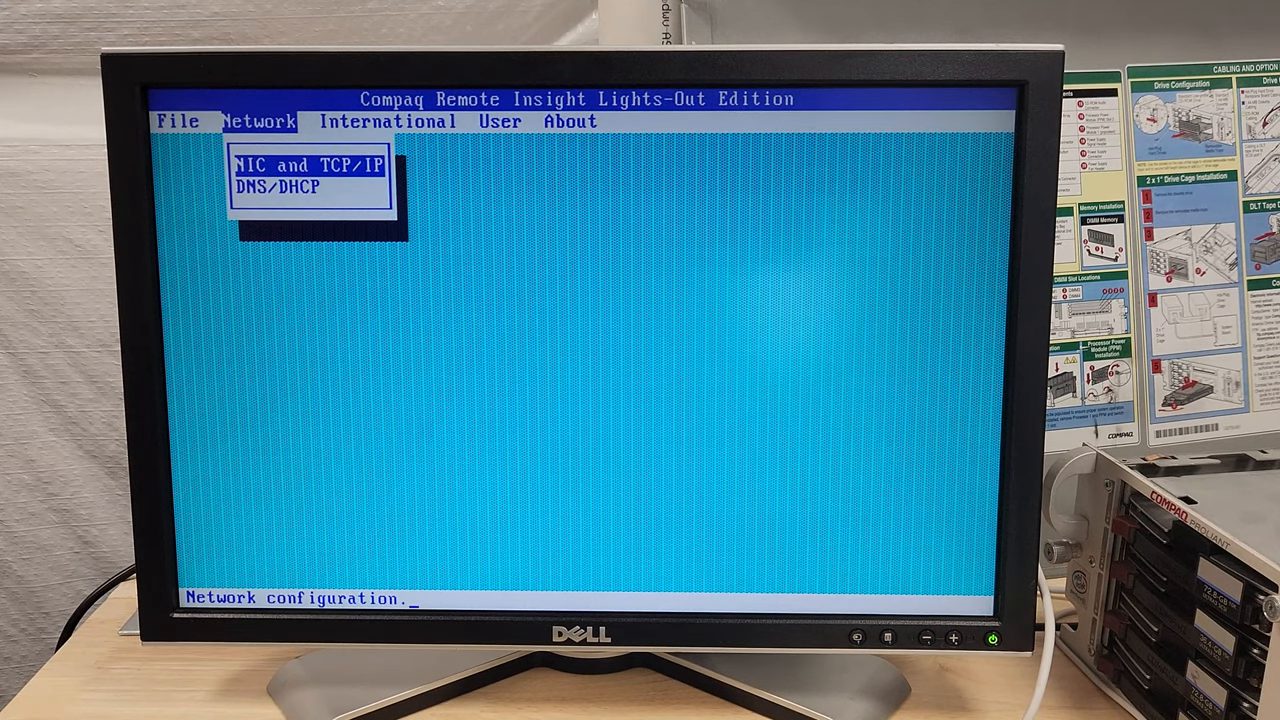
pyautogui.click(307, 164)
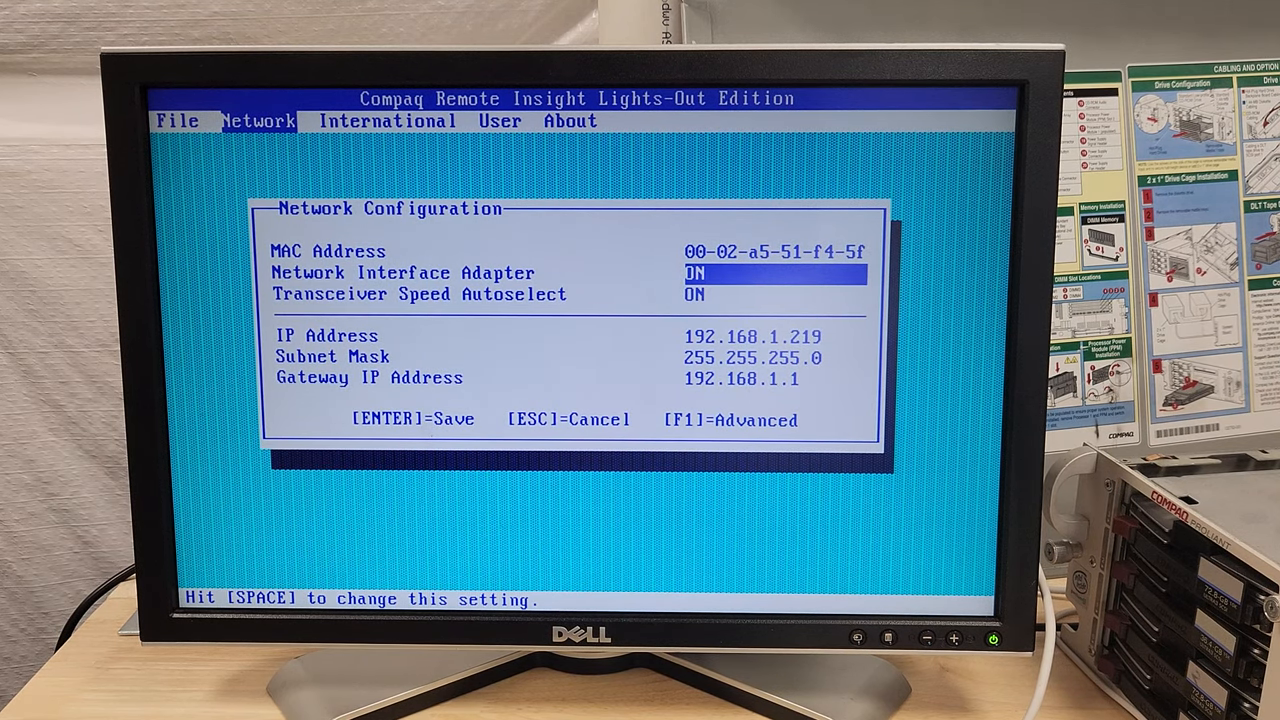
pyautogui.press('down')
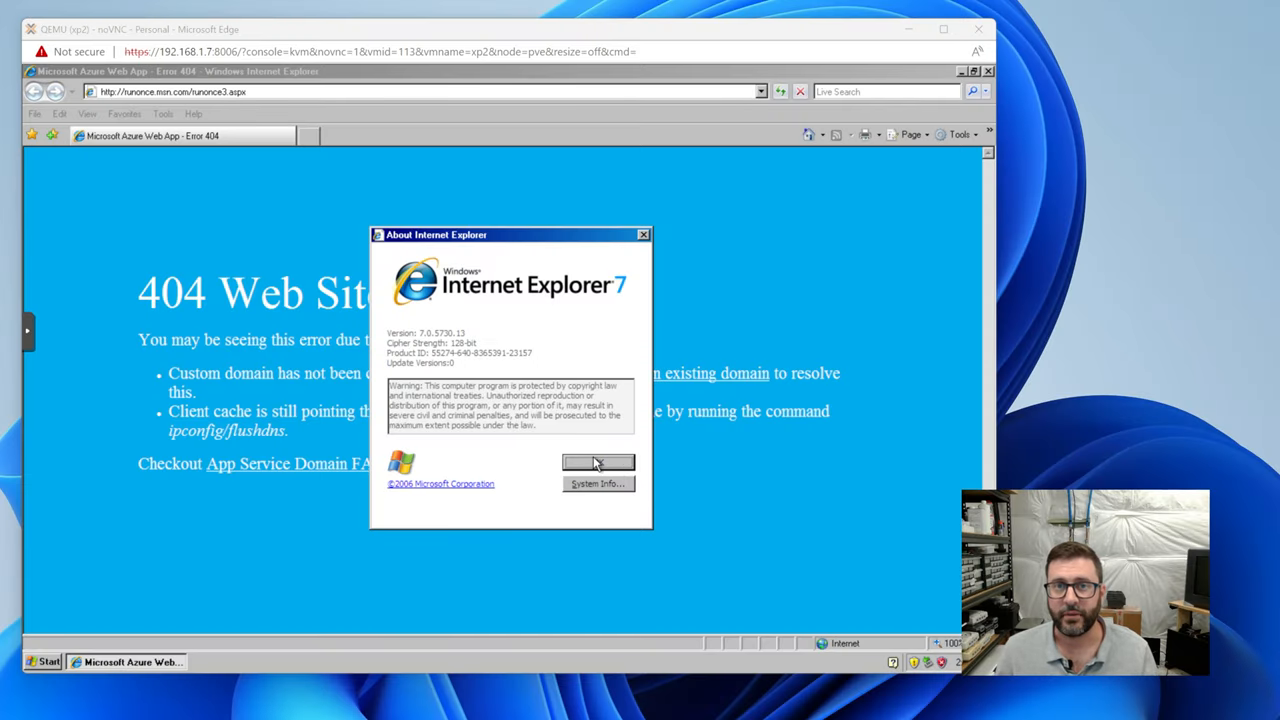
# Step: Close the About box and browse to 192.168.1.219 in Internet Explorer
pyautogui.click(598, 462)
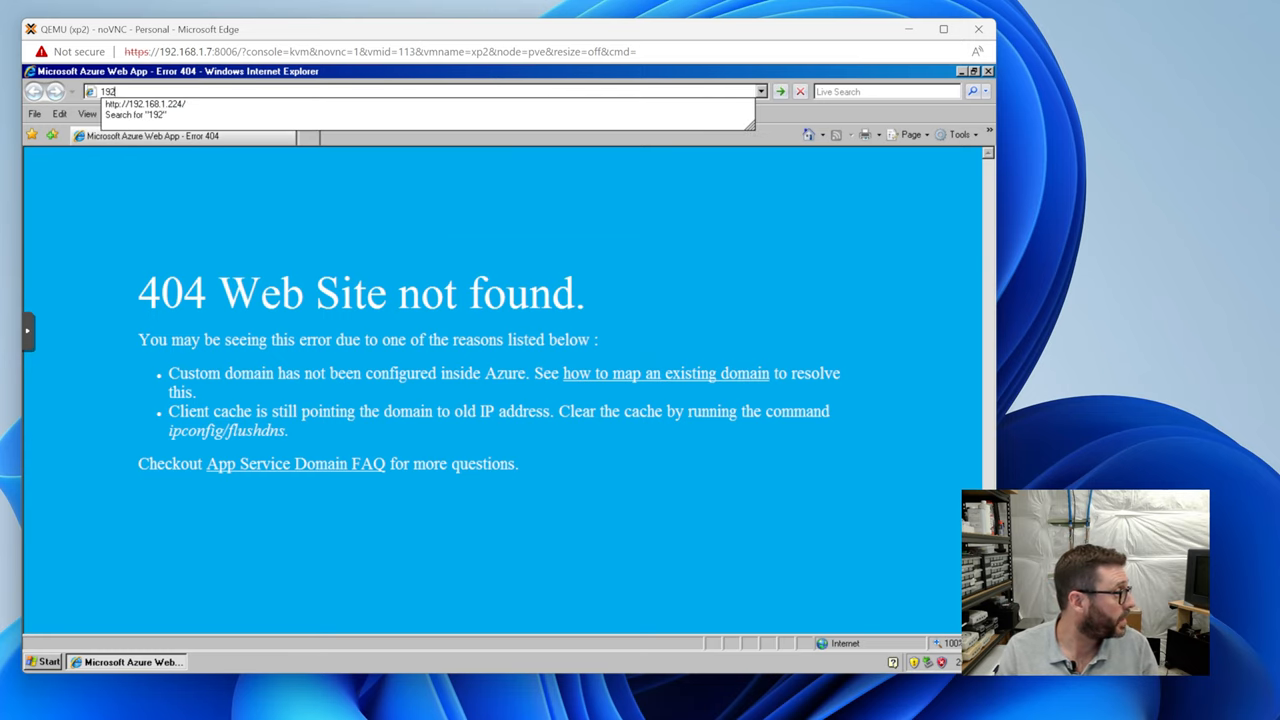
pyautogui.write('.168')
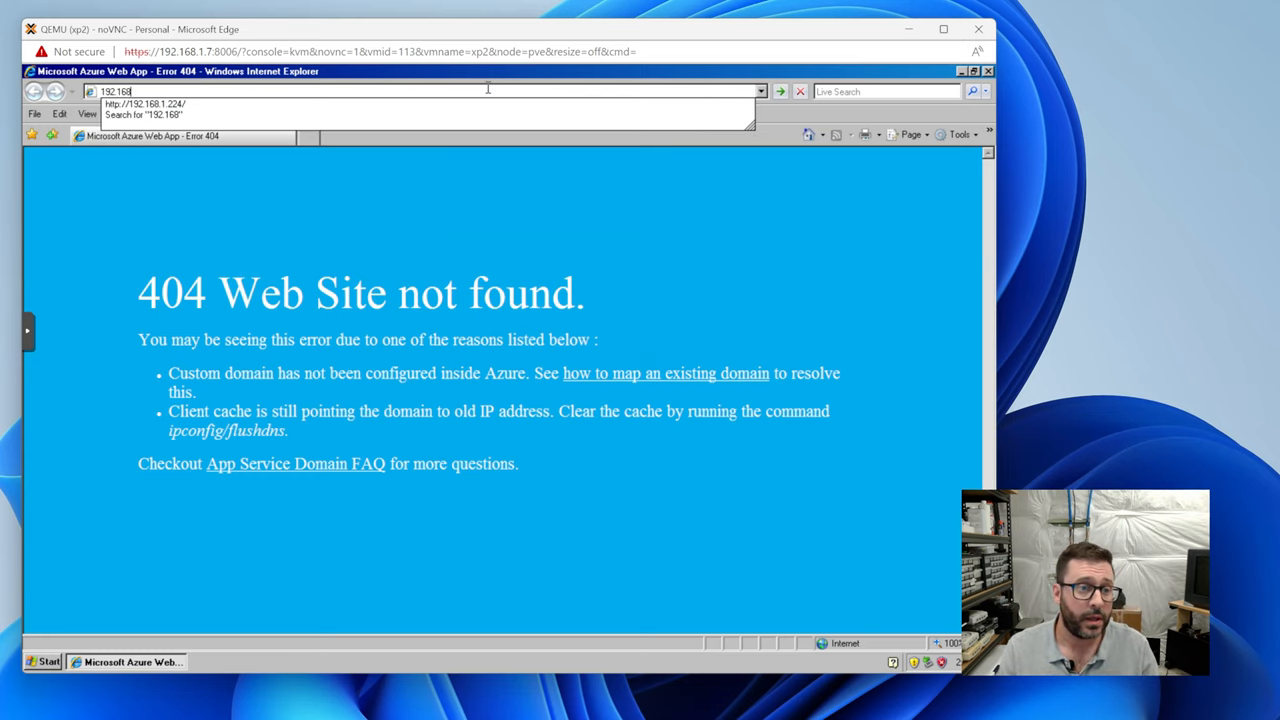
pyautogui.press('Return')
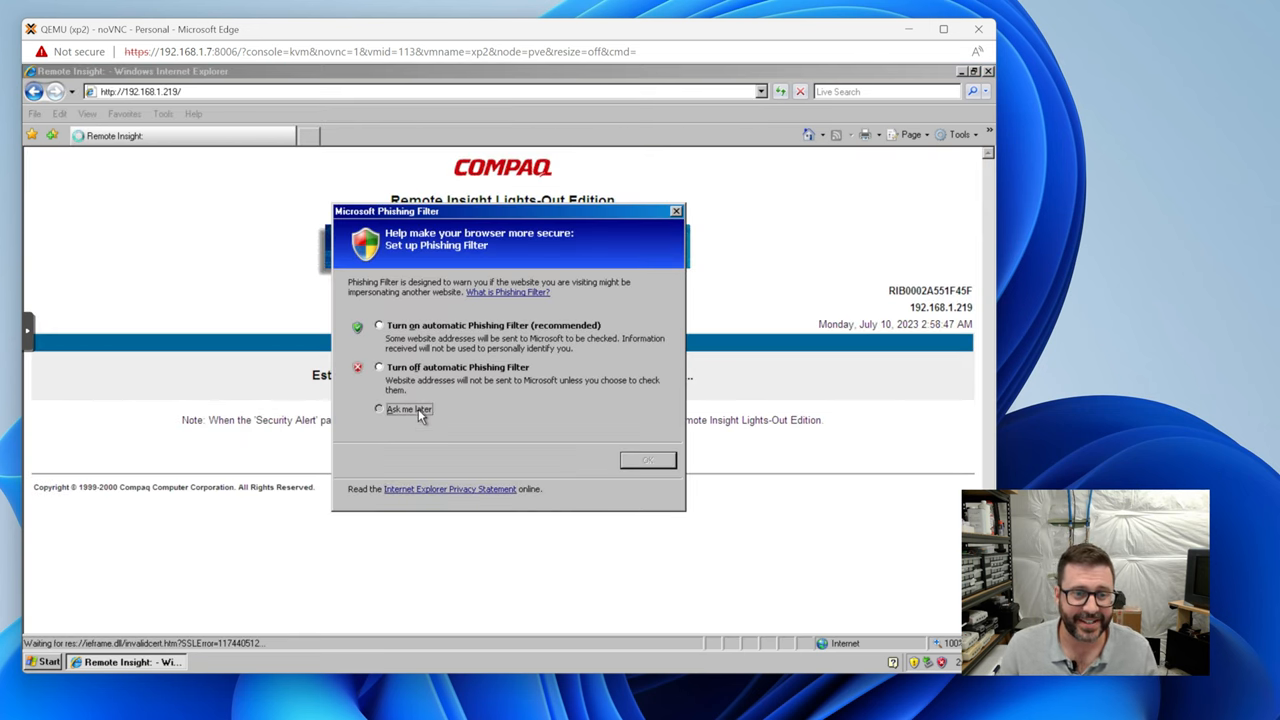
# Step: Postpone the phishing filter, continue past the certificate error, and dismiss the Java notice
pyautogui.click(647, 460)
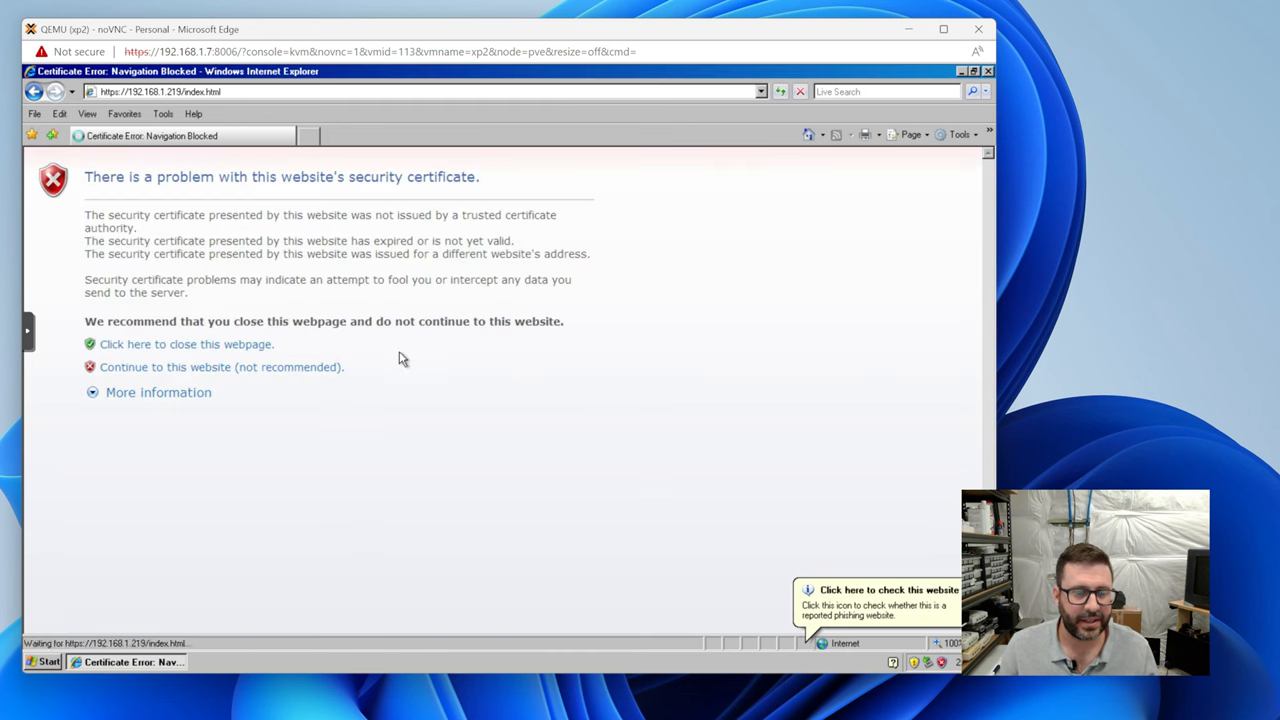
pyautogui.click(221, 366)
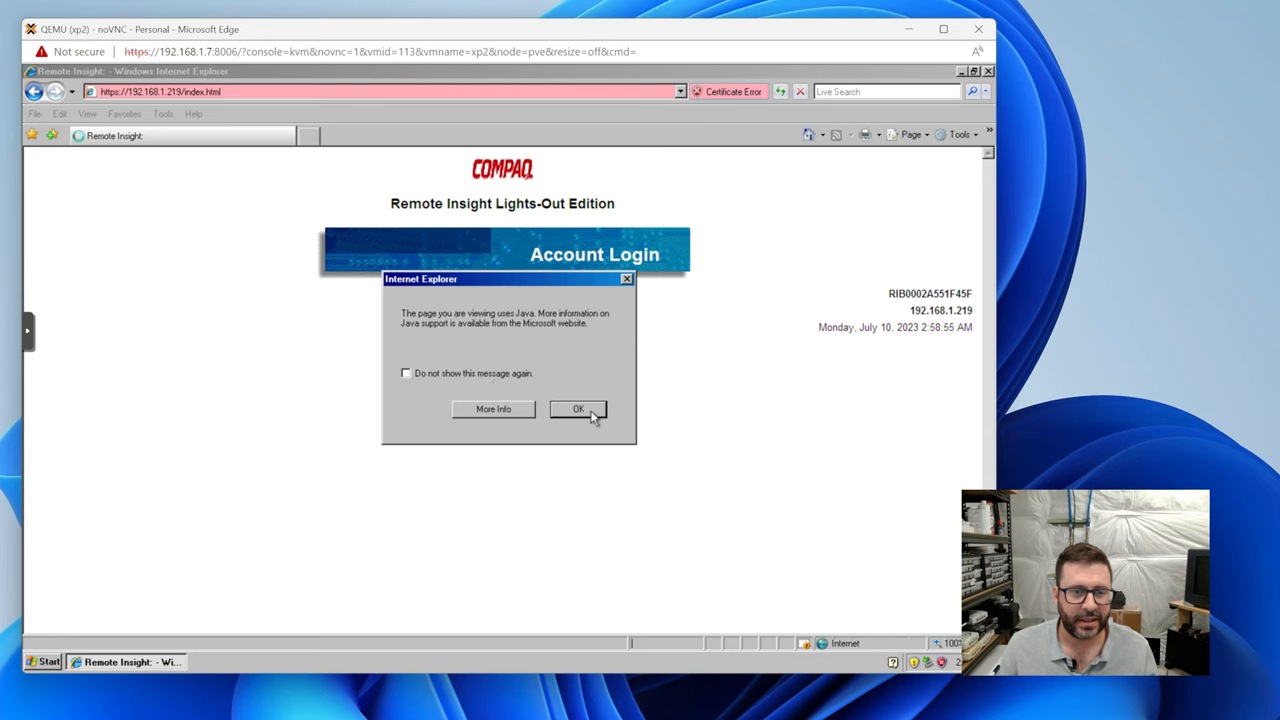
pyautogui.click(578, 409)
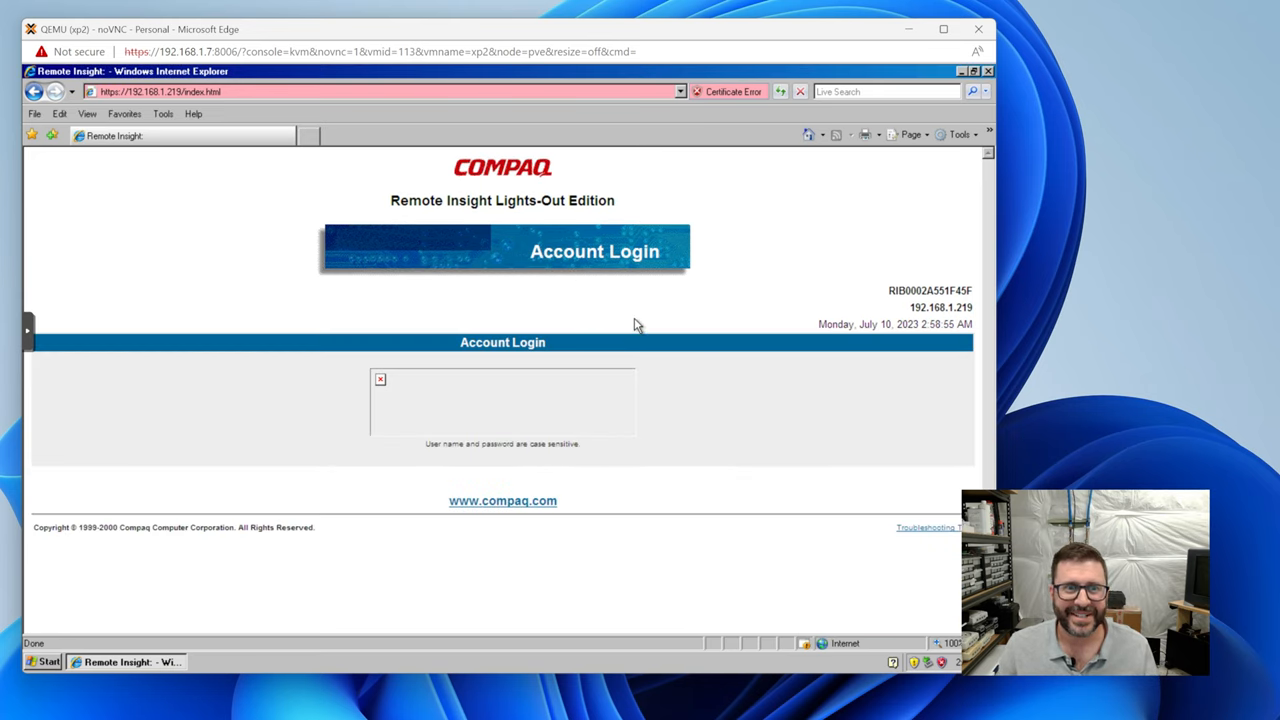
pyautogui.moveTo(620, 306)
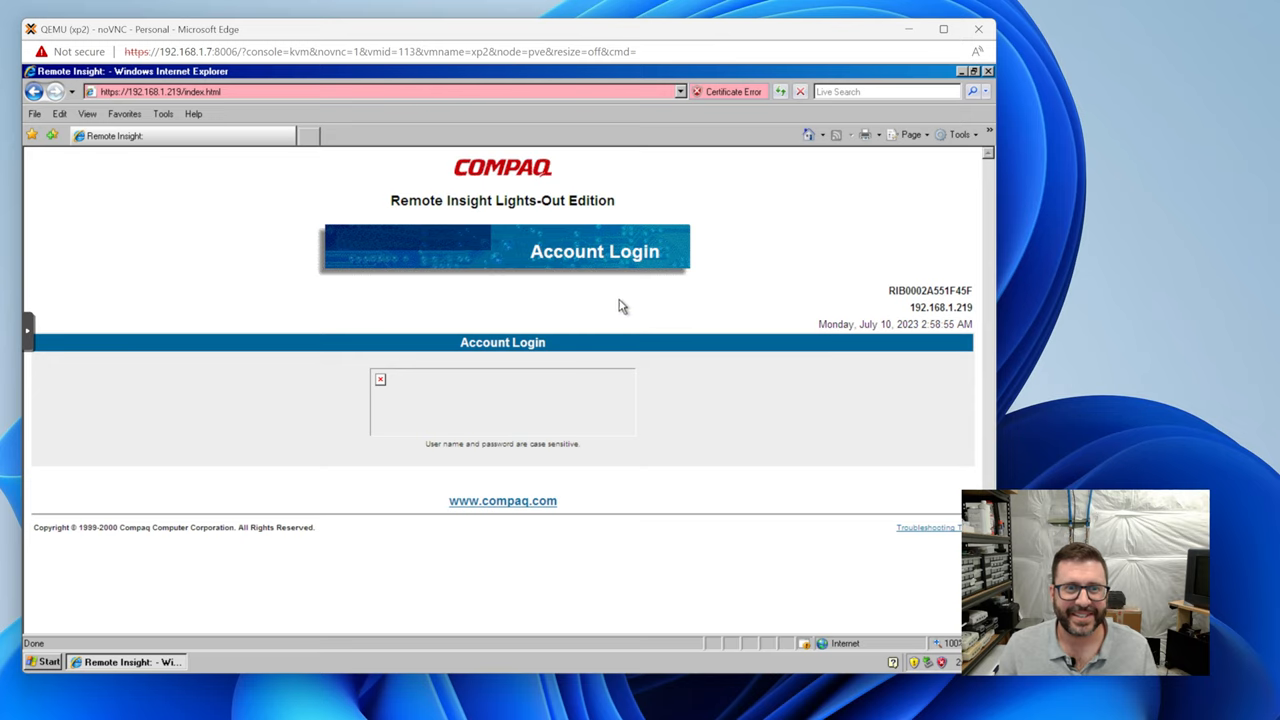
pyautogui.moveTo(624, 331)
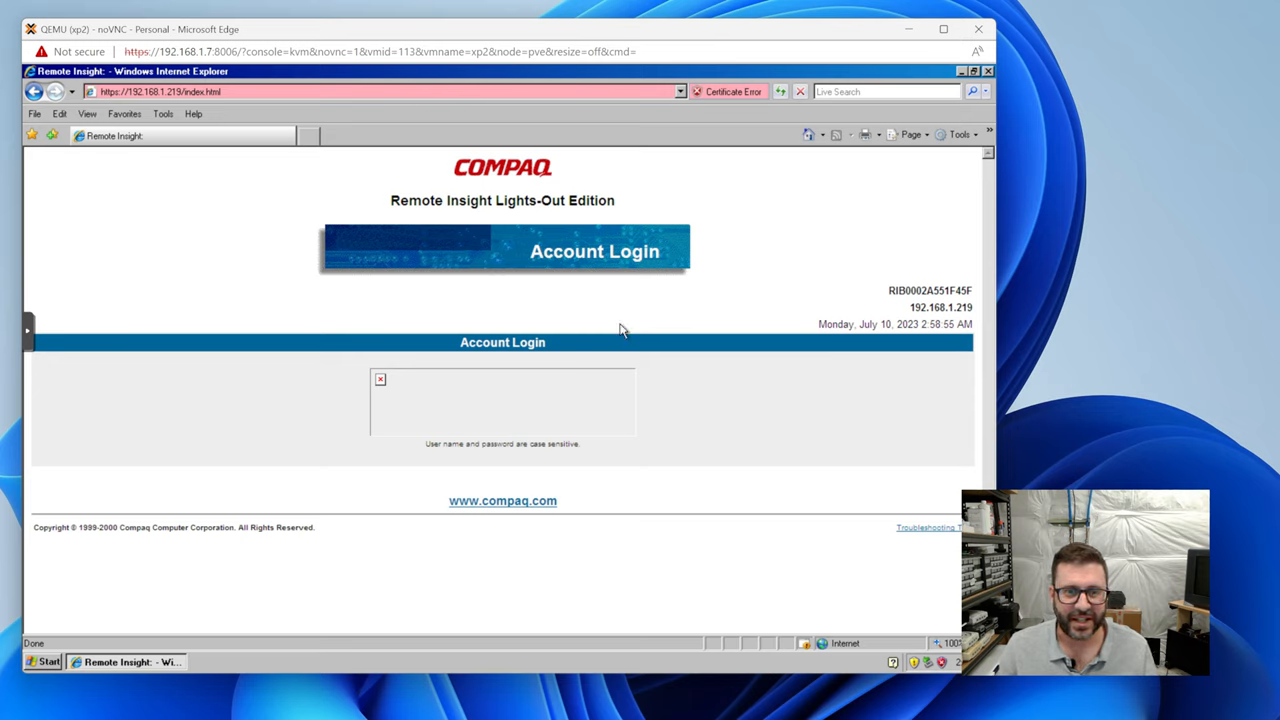
pyautogui.moveTo(833, 455)
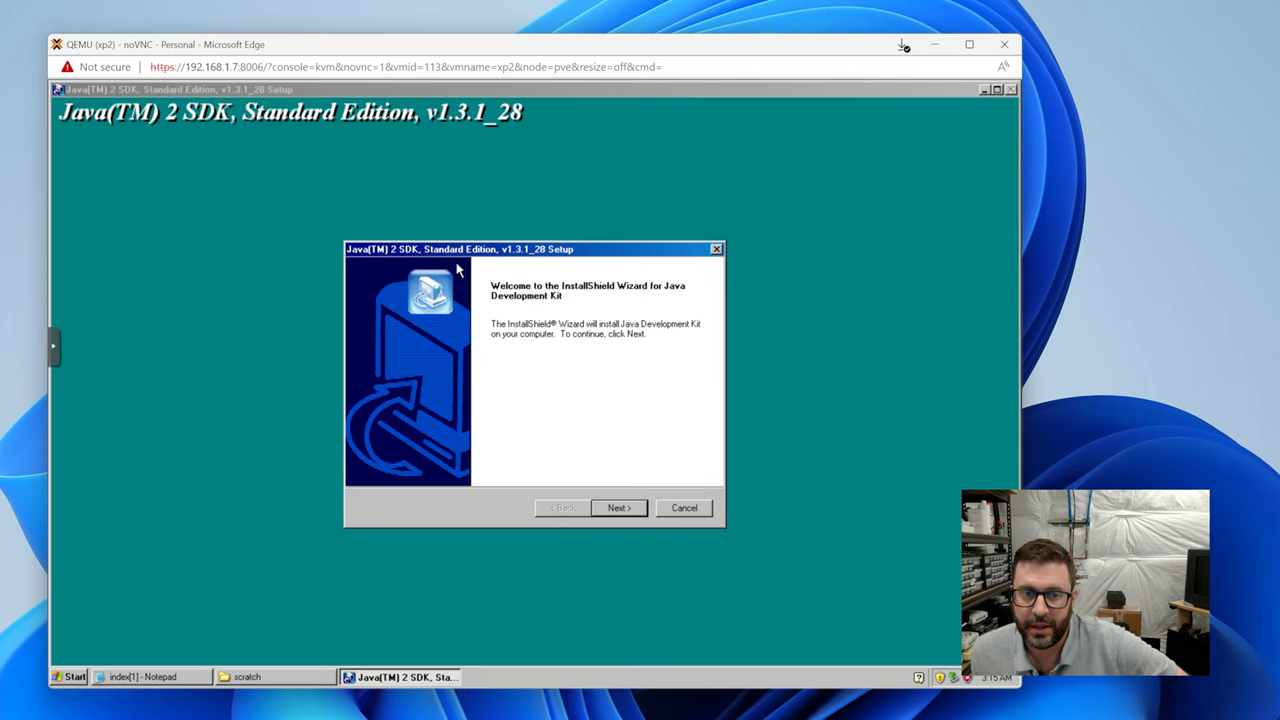
pyautogui.moveTo(635, 401)
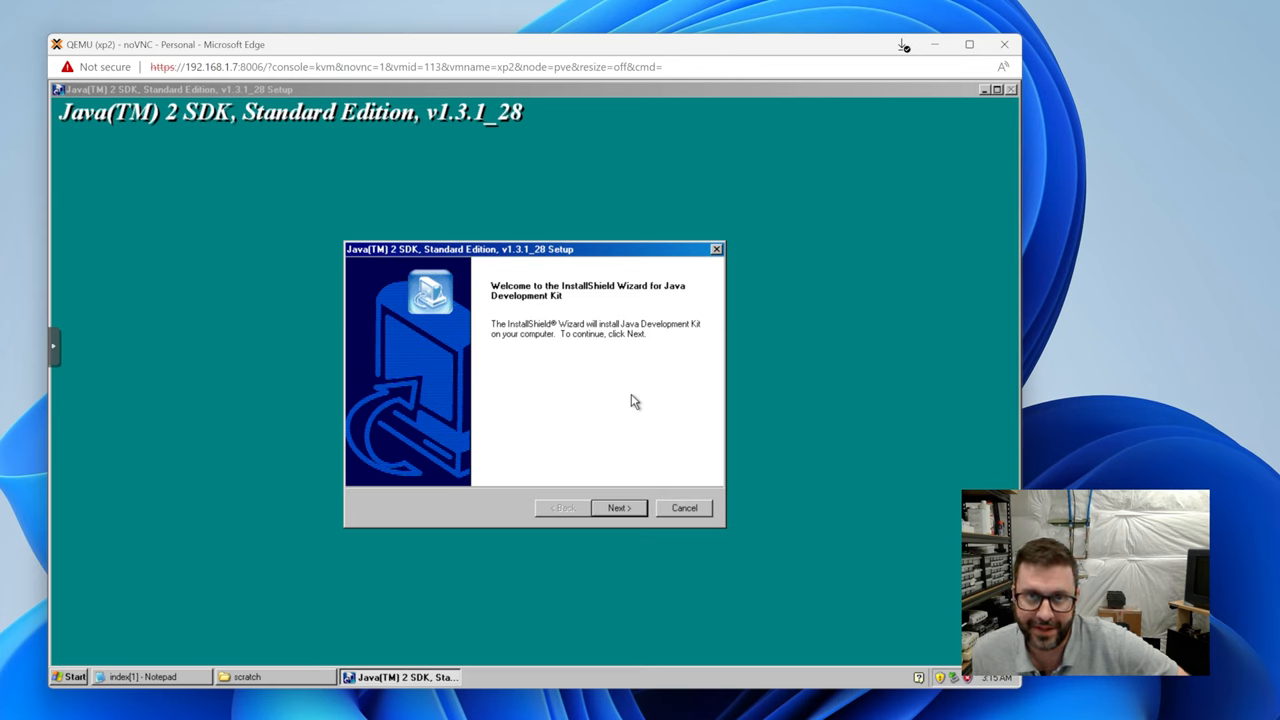
# Step: Accept the Java 2 SDK license with Internet Explorer as the browser and all components
pyautogui.click(619, 507)
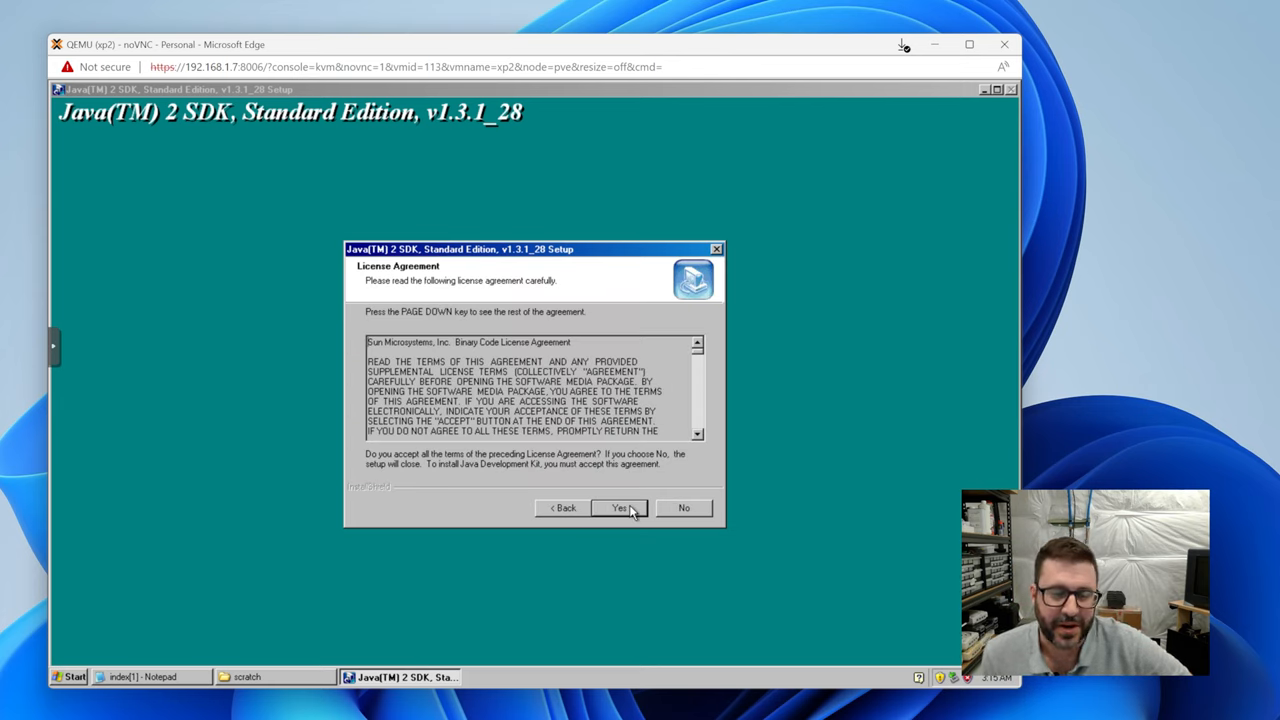
pyautogui.click(618, 508)
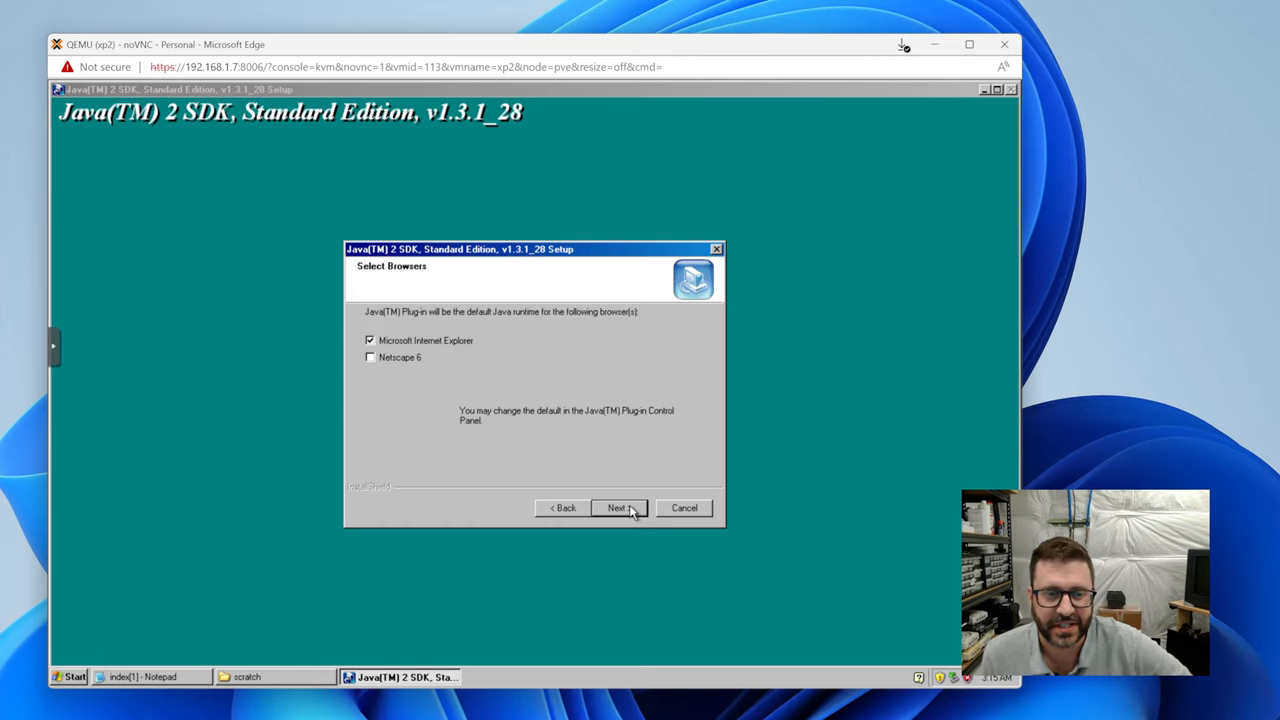
pyautogui.moveTo(570, 371)
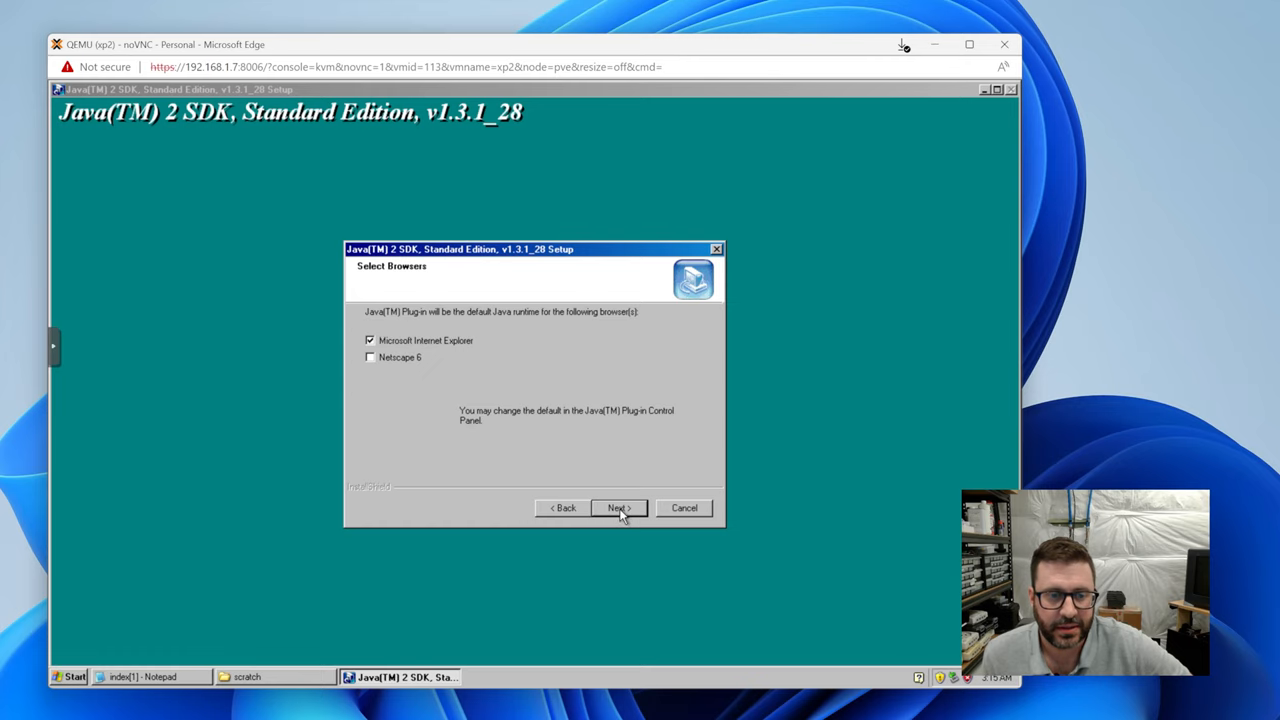
pyautogui.click(618, 507)
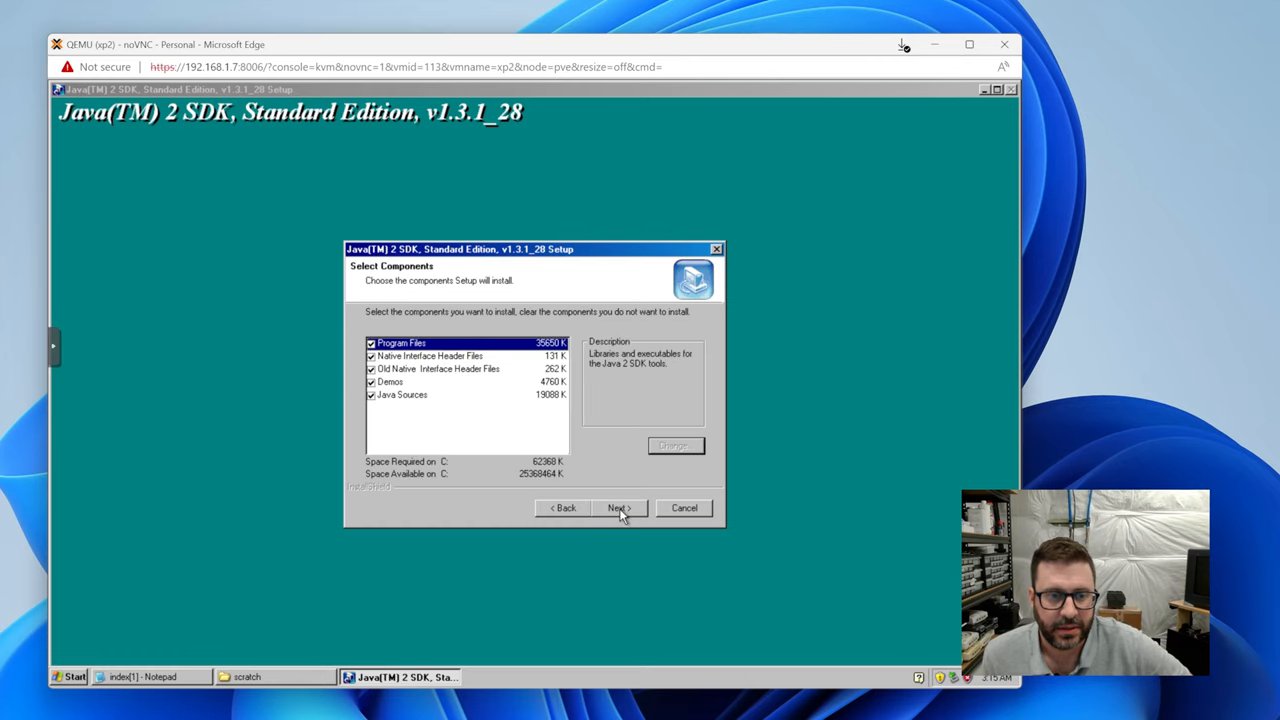
pyautogui.click(618, 508)
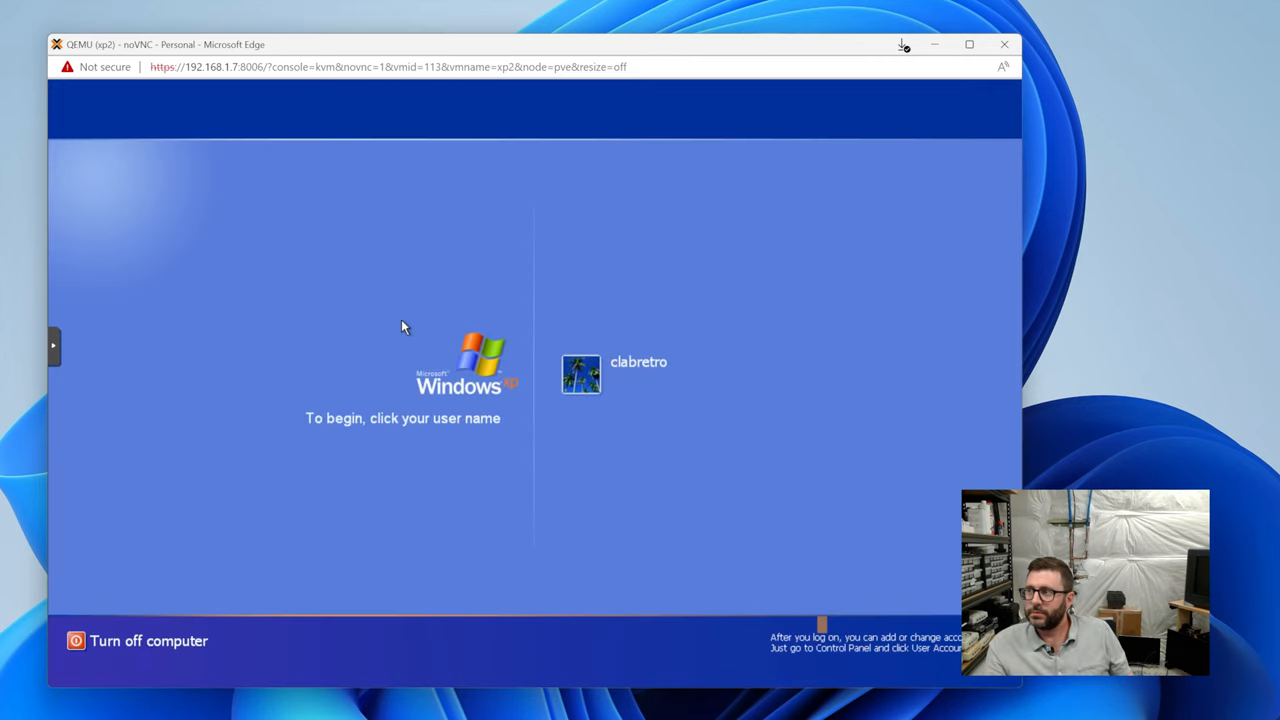
# Step: Log back on to Windows XP with the password and continue past the certificate warning
pyautogui.click(581, 374)
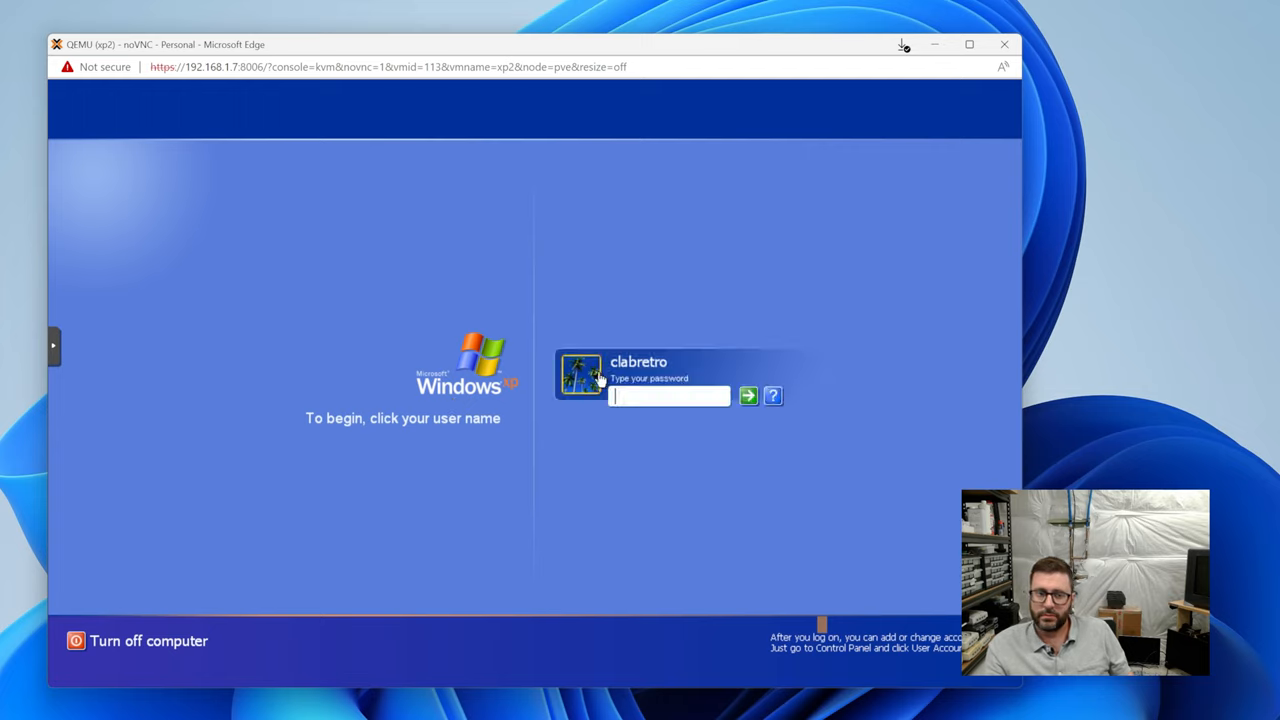
pyautogui.write('password')
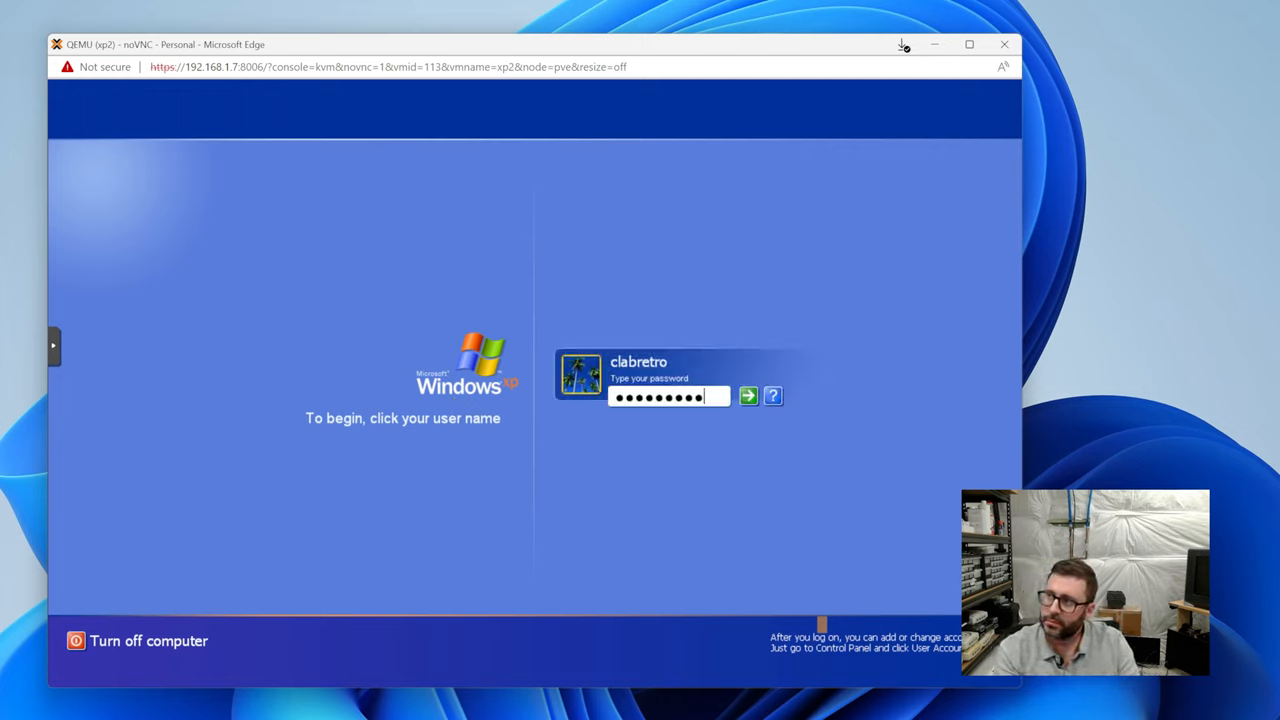
pyautogui.click(748, 396)
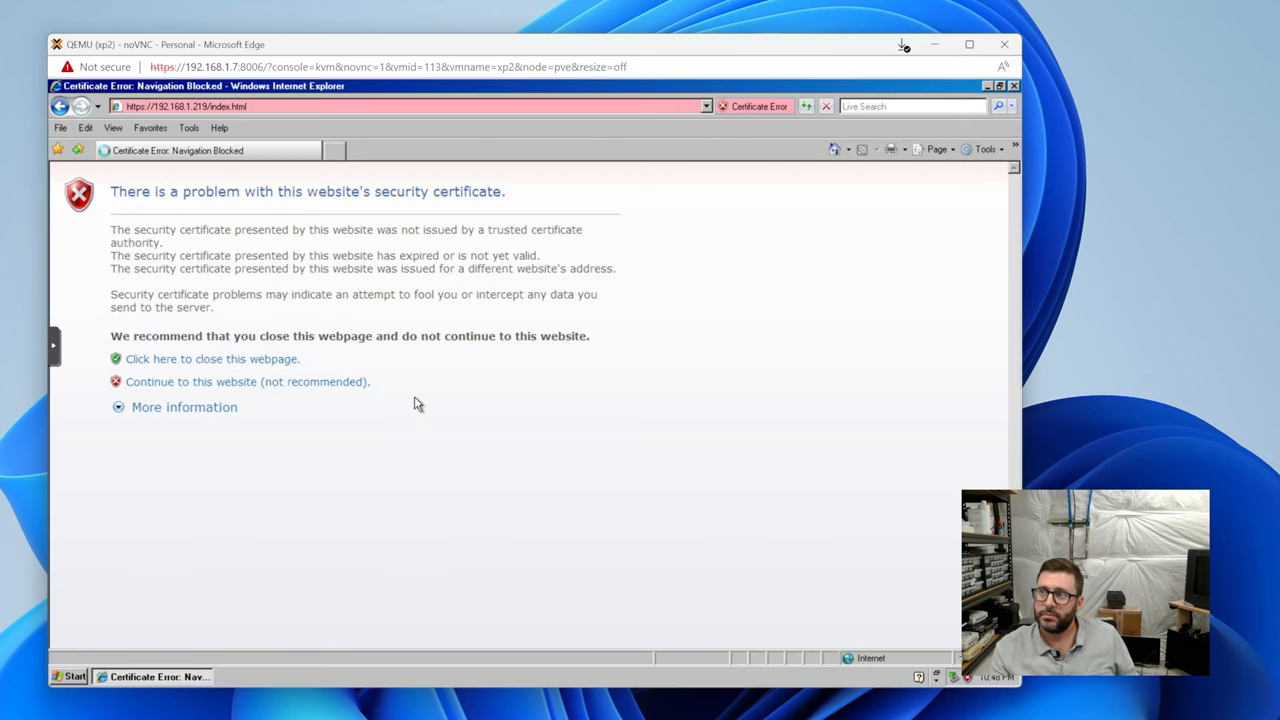
pyautogui.click(240, 381)
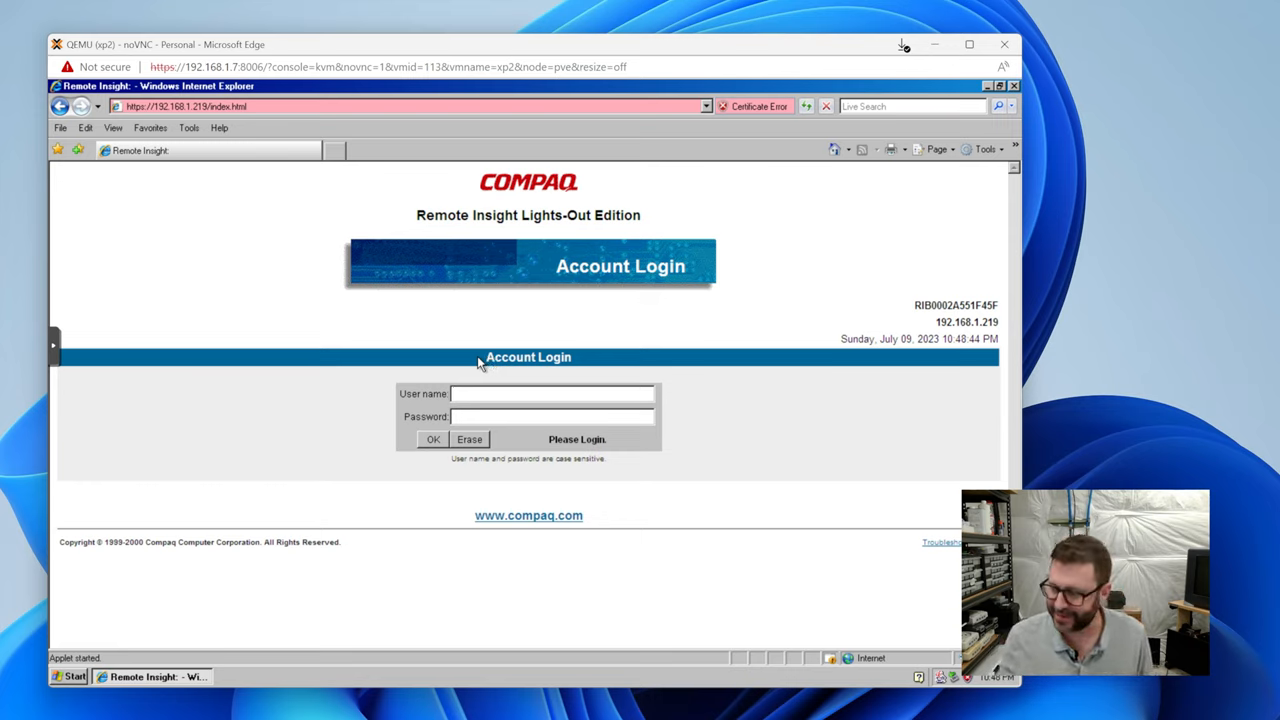
# Step: Log in with user name Administrator and the password
pyautogui.click(552, 393)
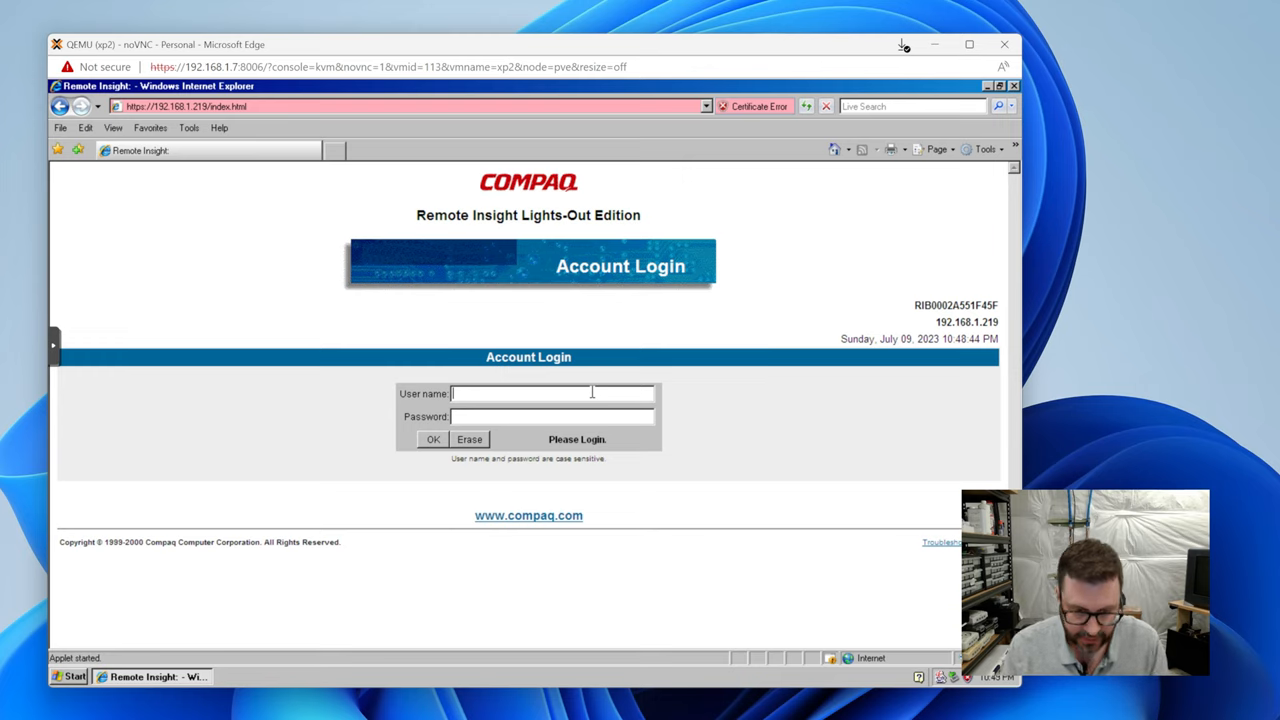
pyautogui.write('Administrator')
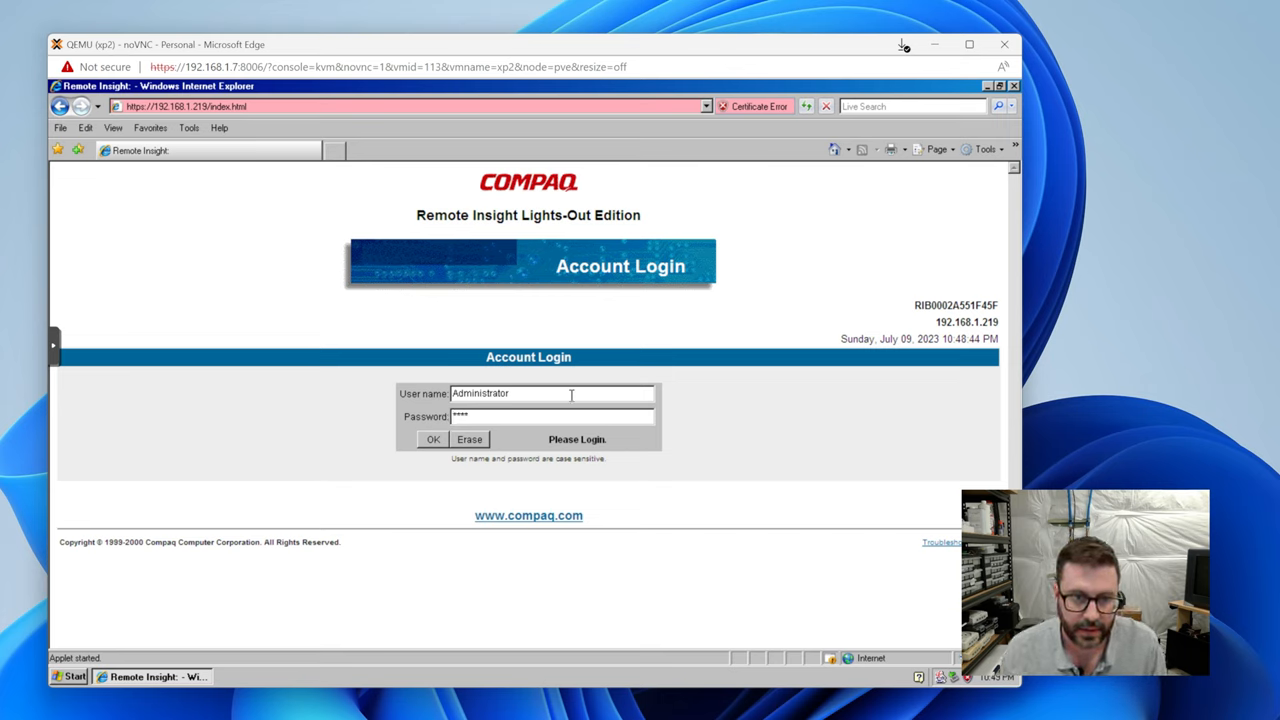
pyautogui.click(432, 439)
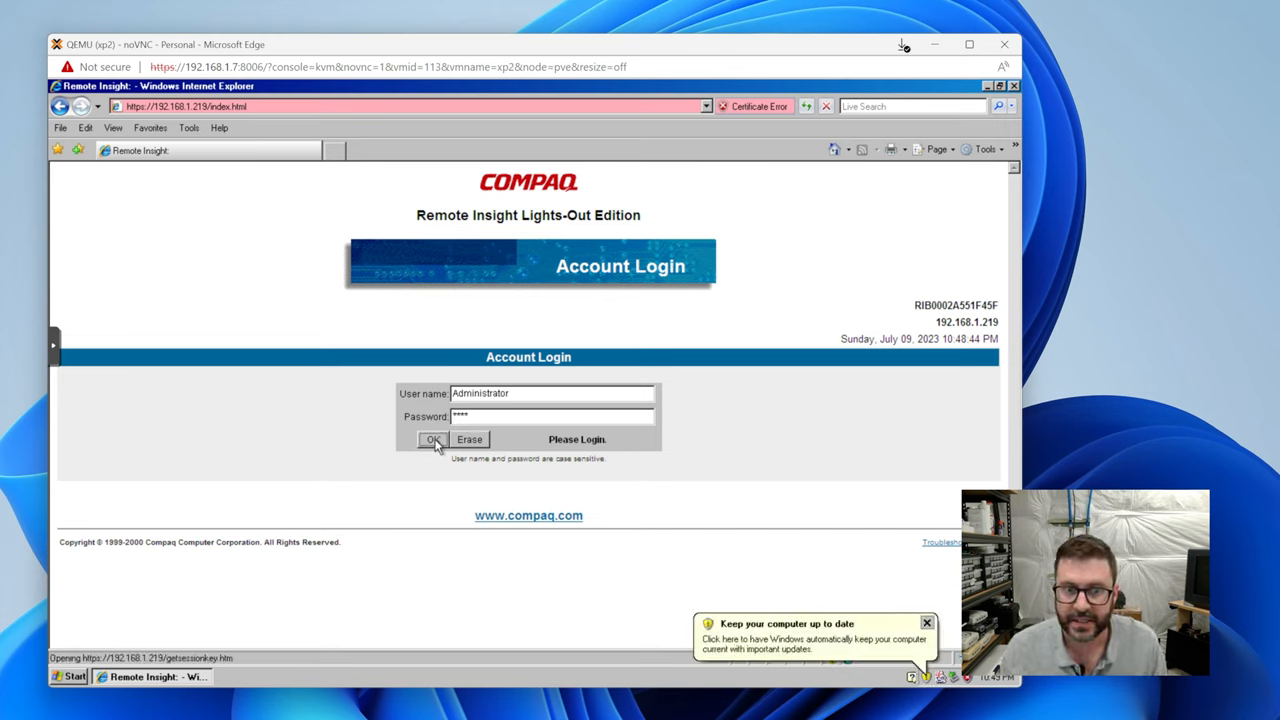
pyautogui.click(433, 439)
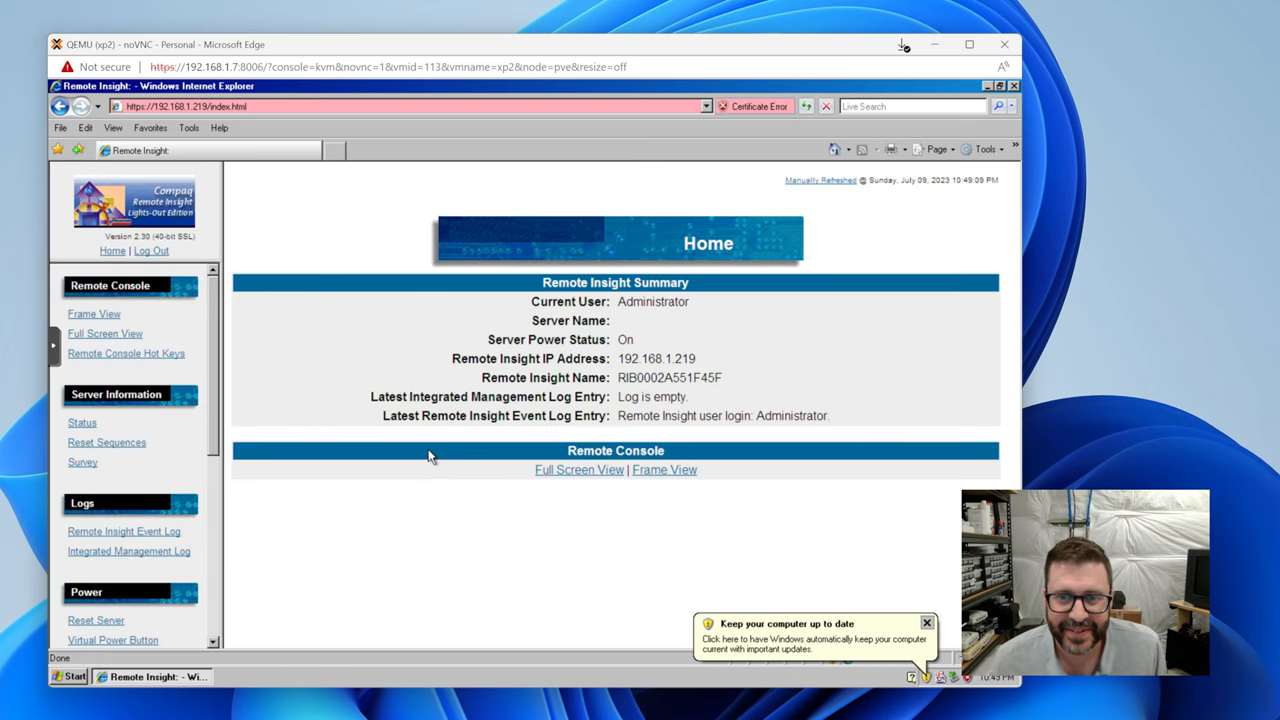
pyautogui.moveTo(218, 312)
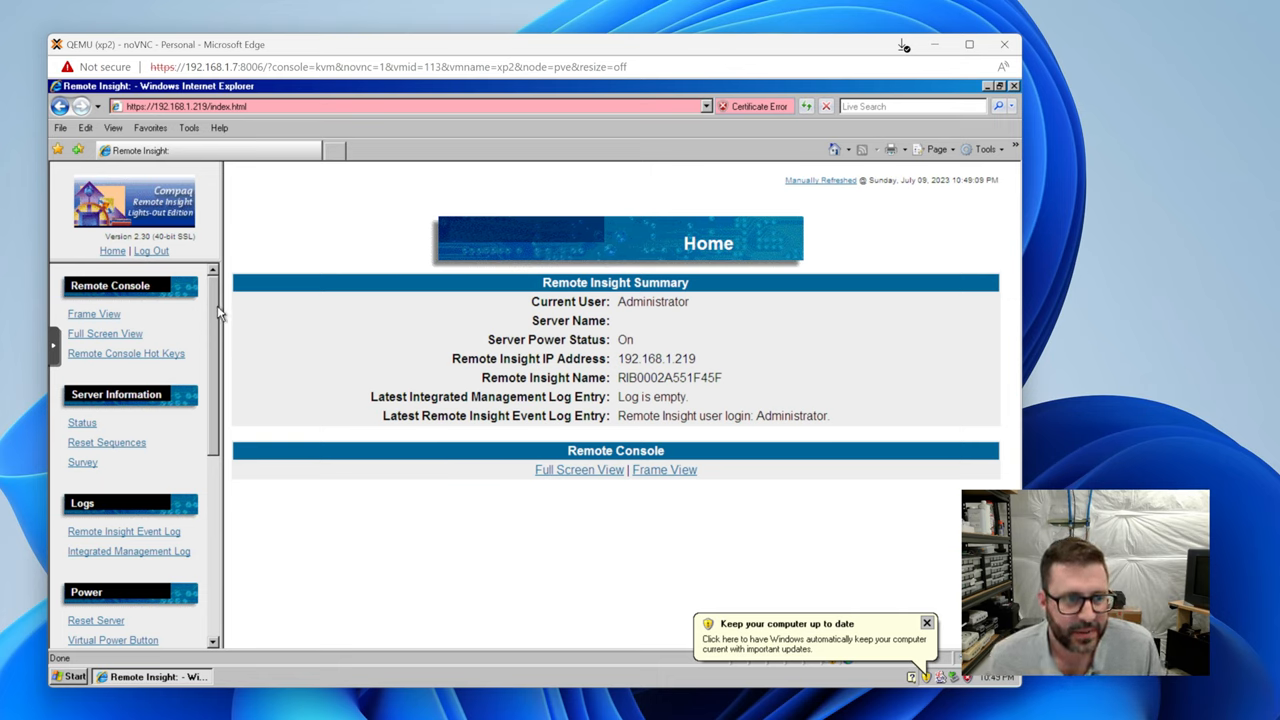
pyautogui.moveTo(222, 324)
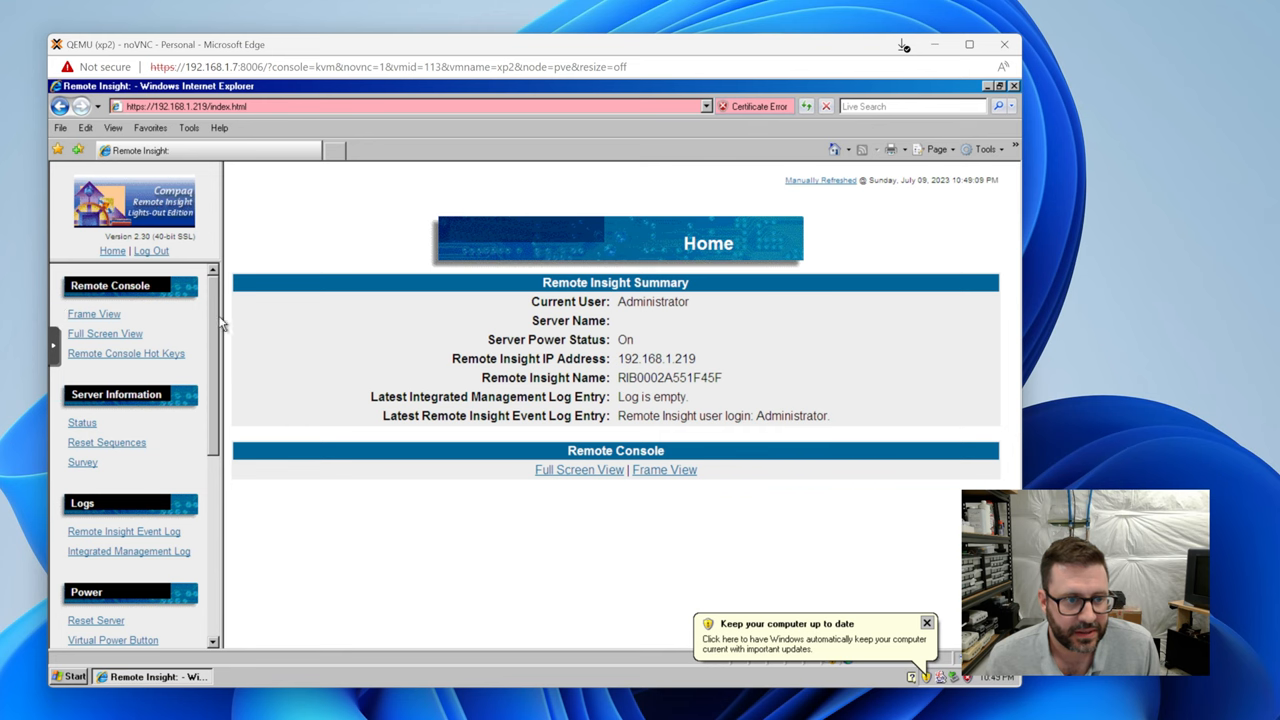
# Step: Scroll through the Server Status page, then show Virtual Floppy Status with no image inserted
pyautogui.click(82, 422)
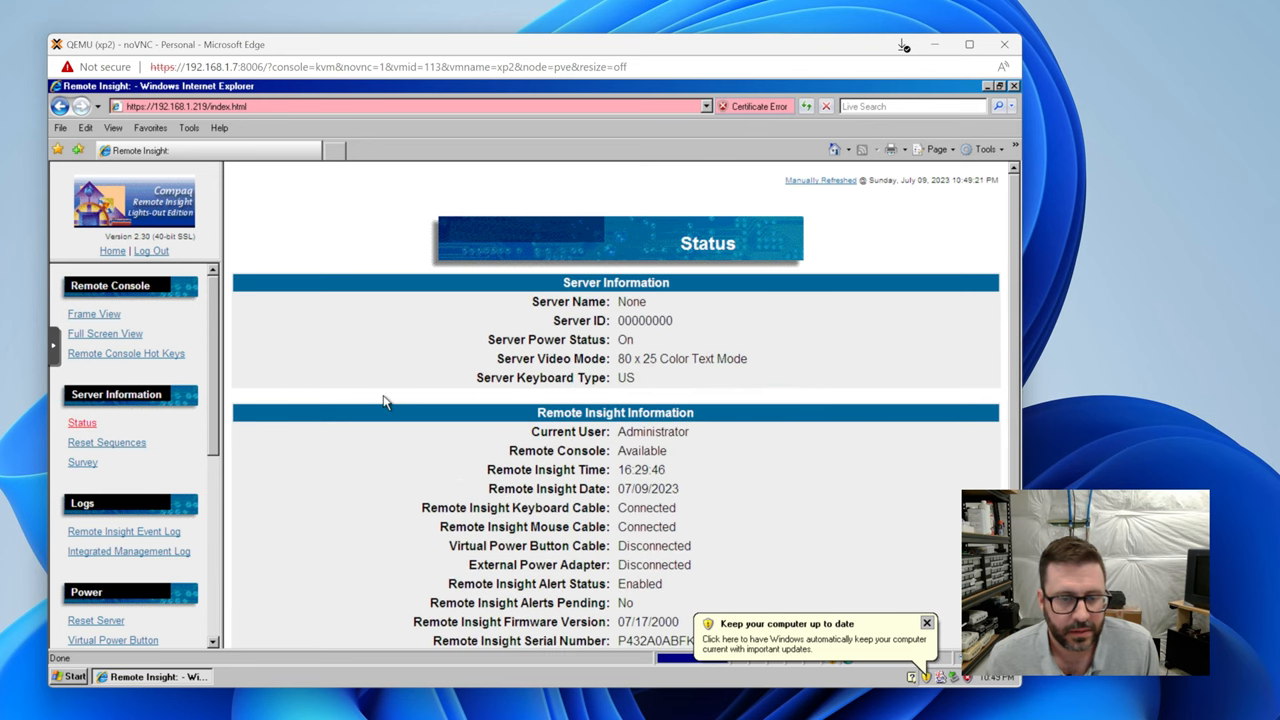
pyautogui.moveTo(1011, 335)
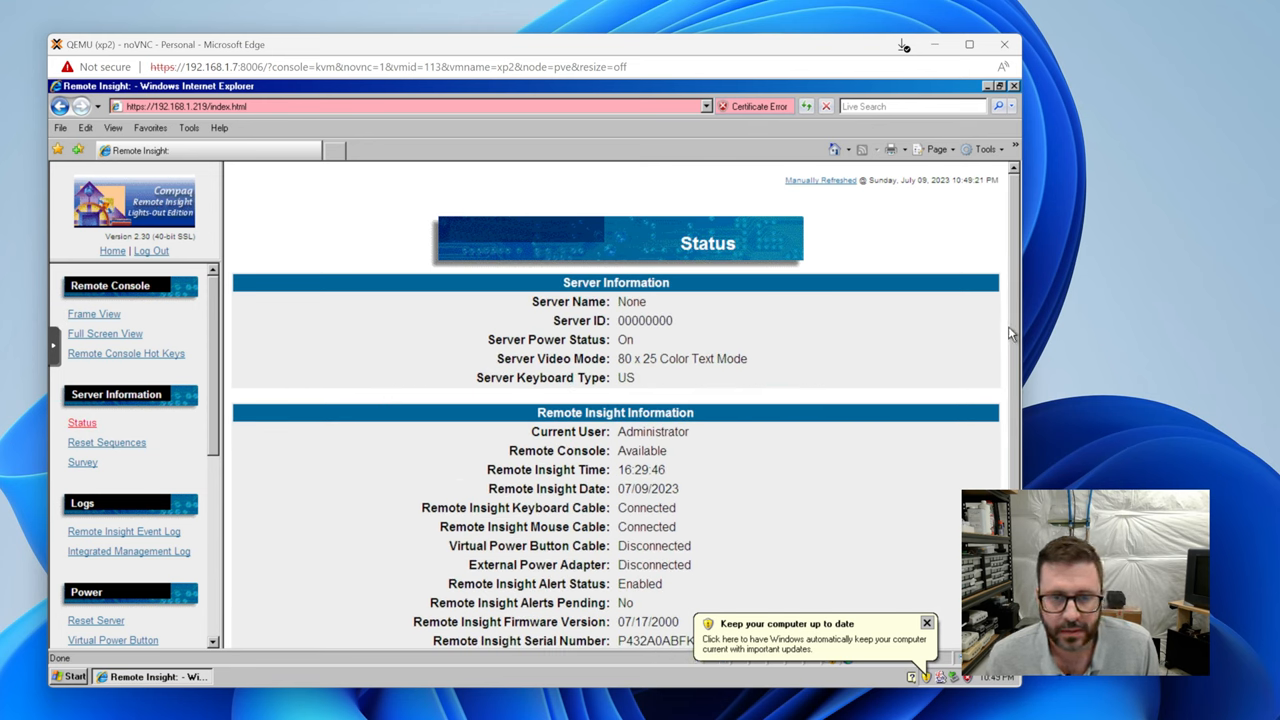
pyautogui.scroll(-3)
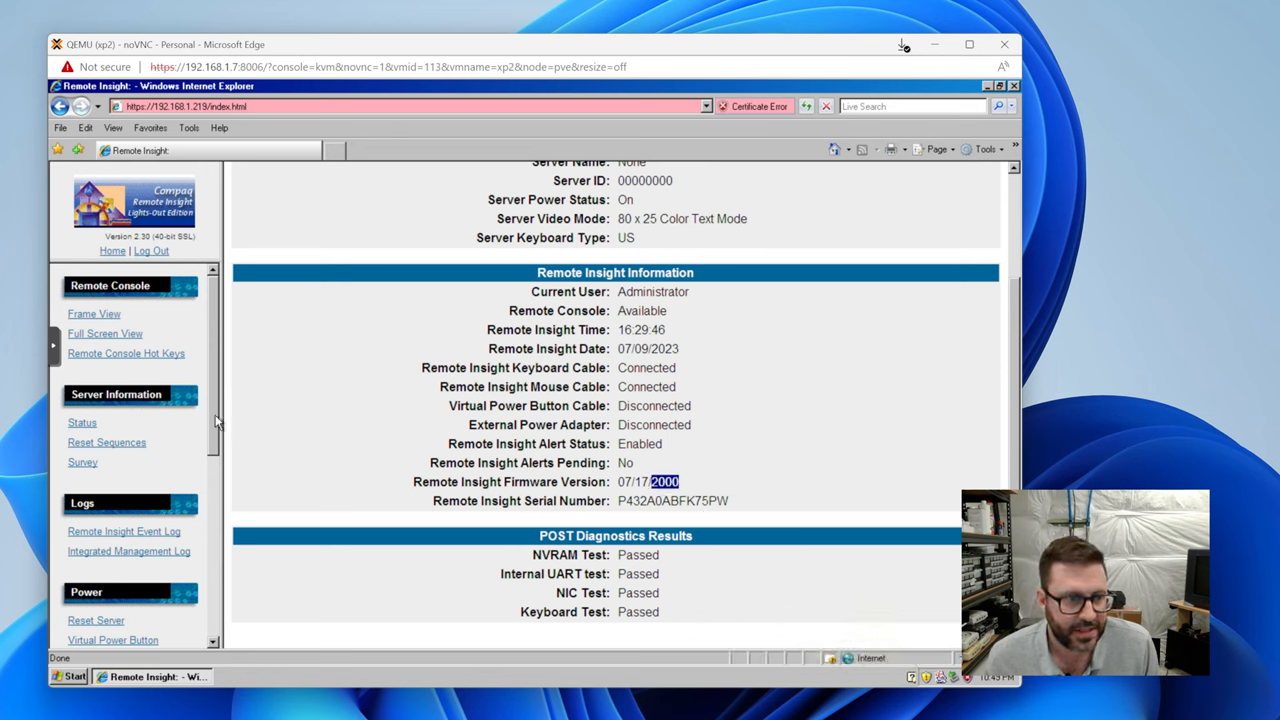
pyautogui.scroll(-3)
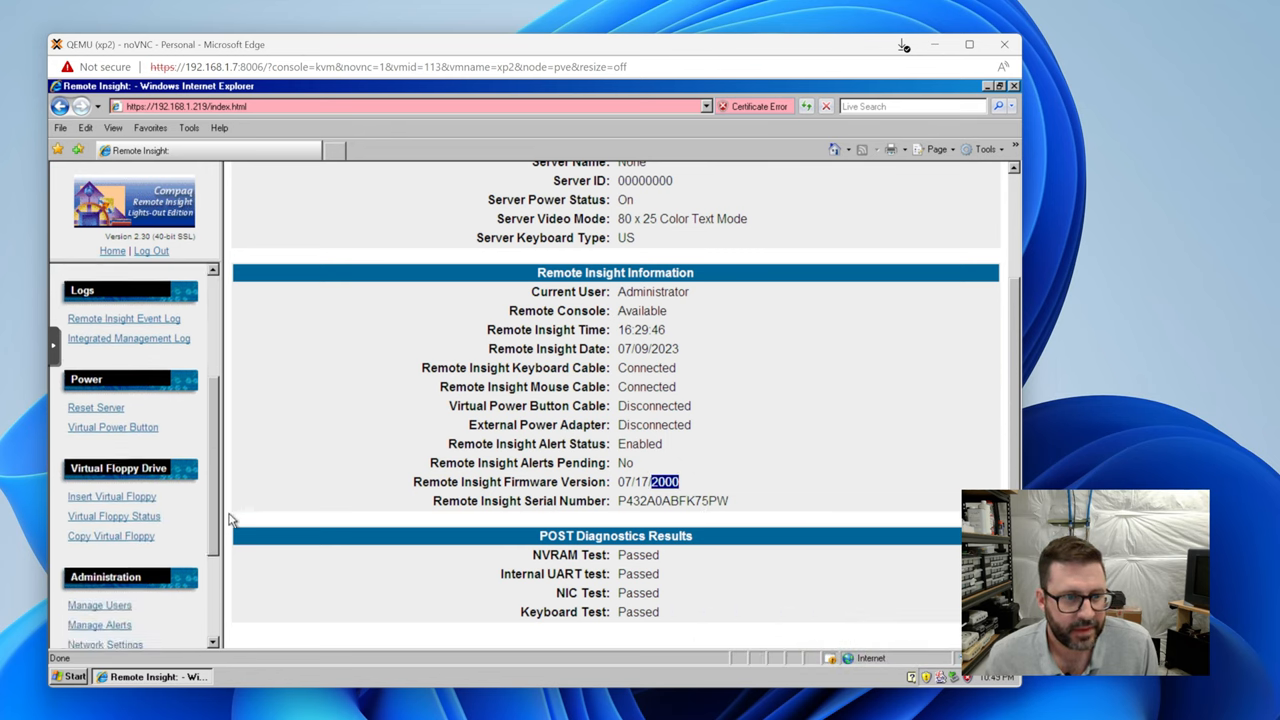
pyautogui.scroll(-3)
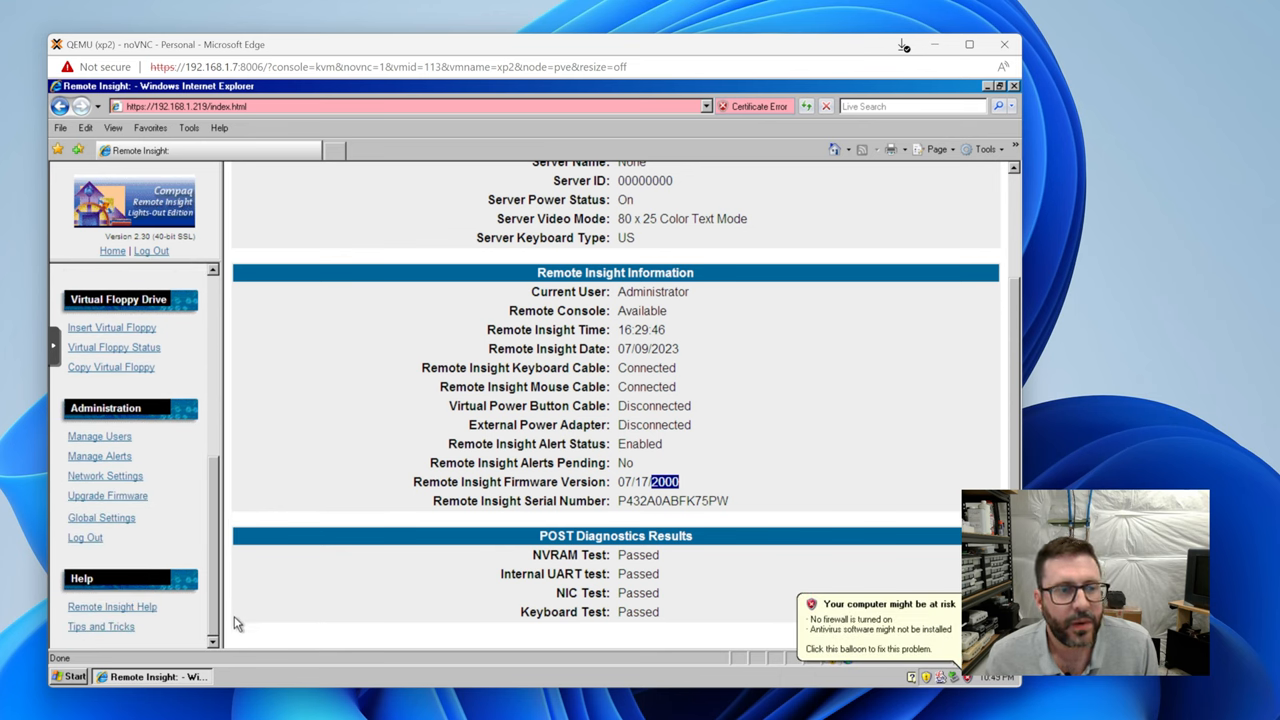
pyautogui.moveTo(110, 327)
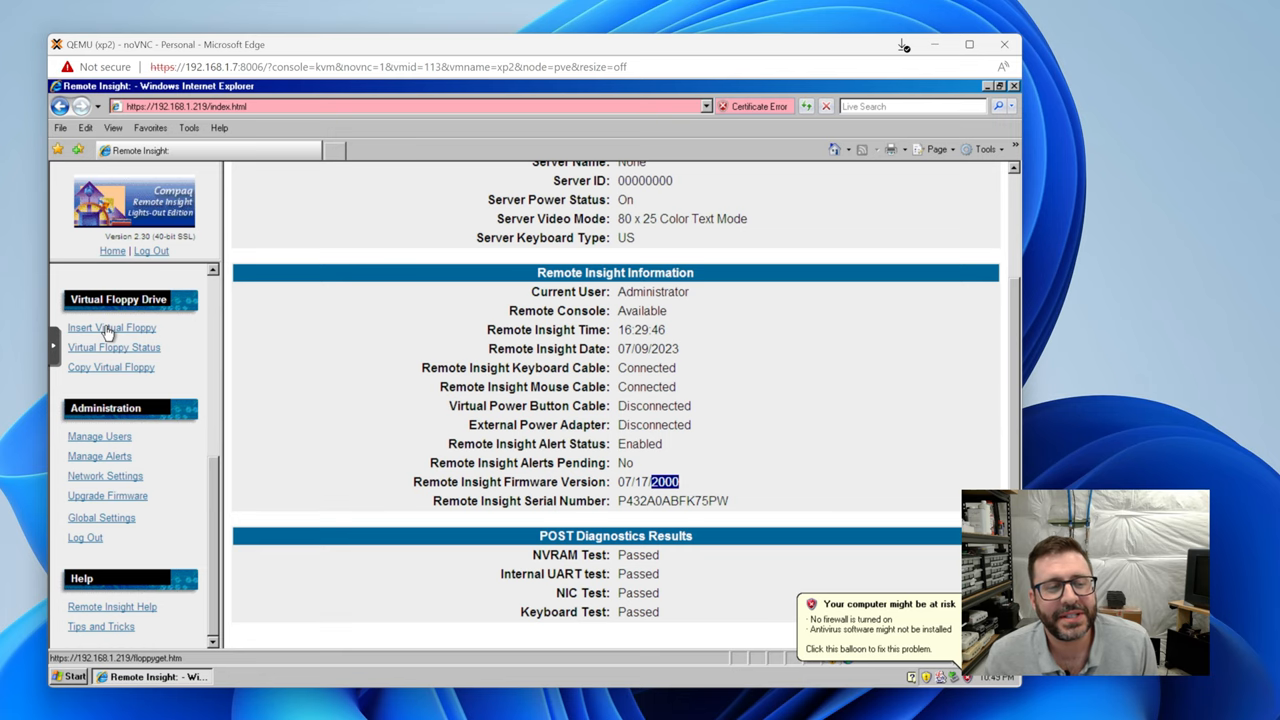
pyautogui.moveTo(111, 360)
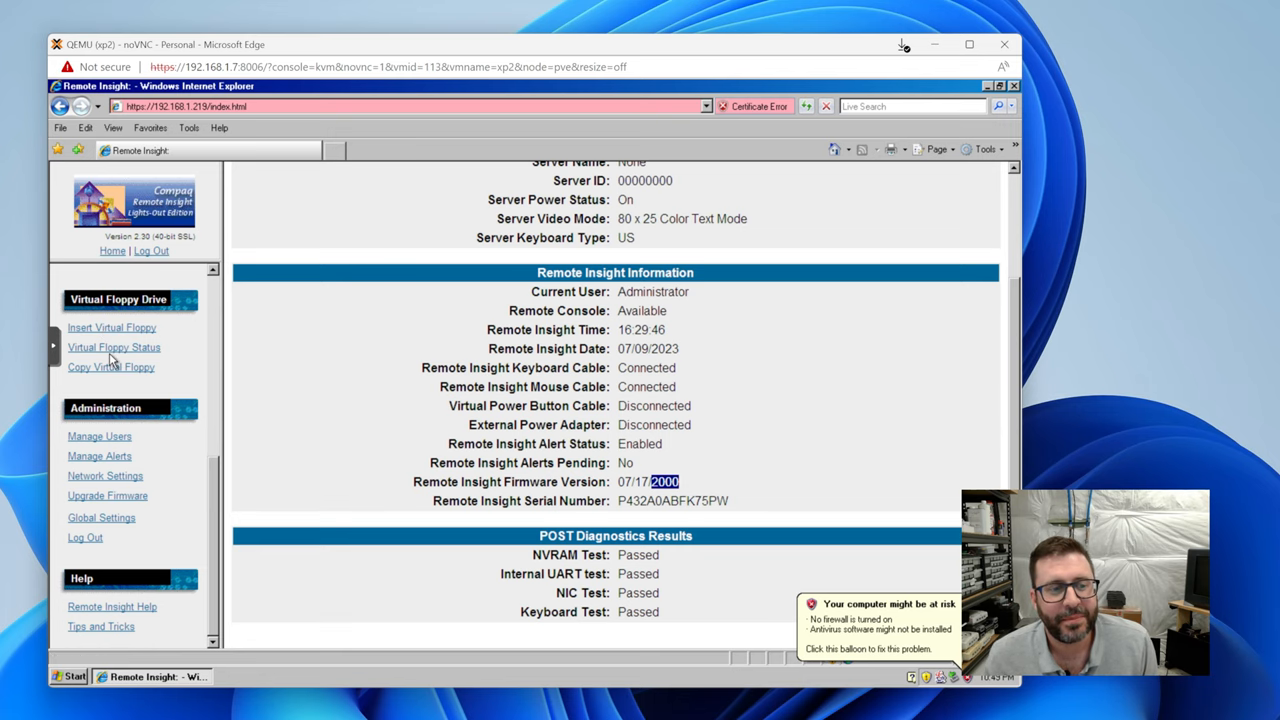
pyautogui.click(113, 347)
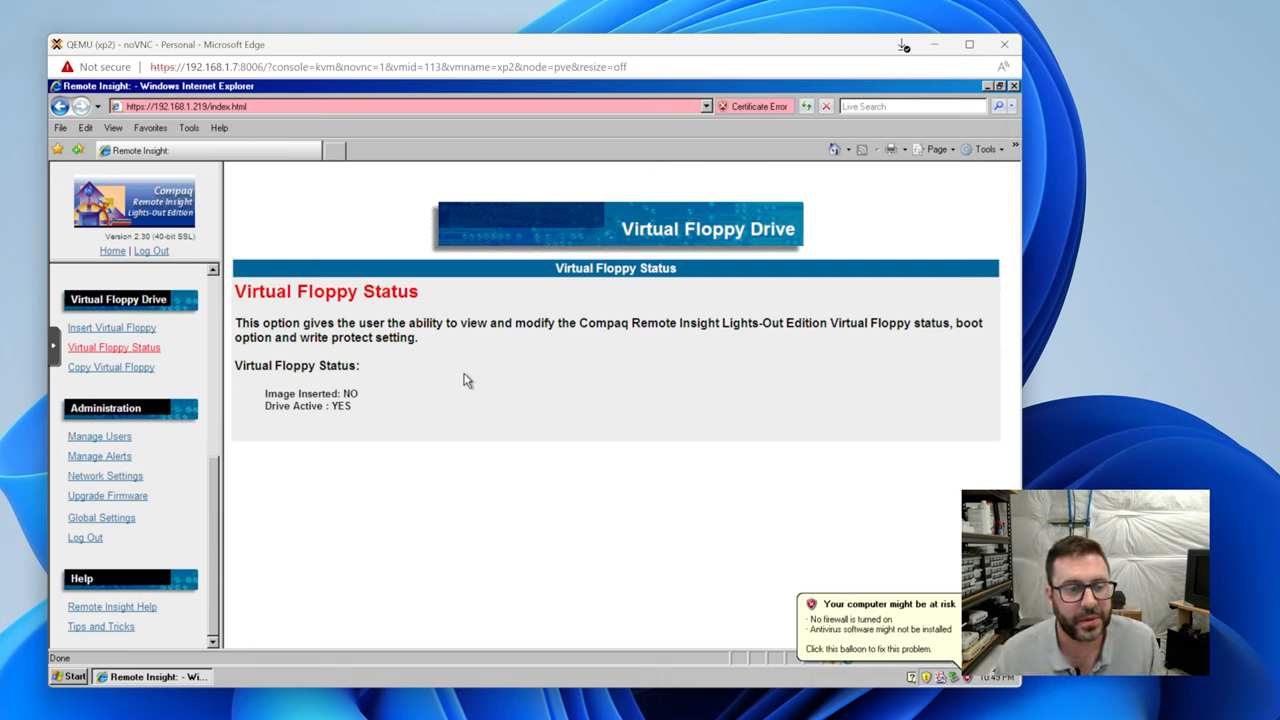
pyautogui.moveTo(213, 510)
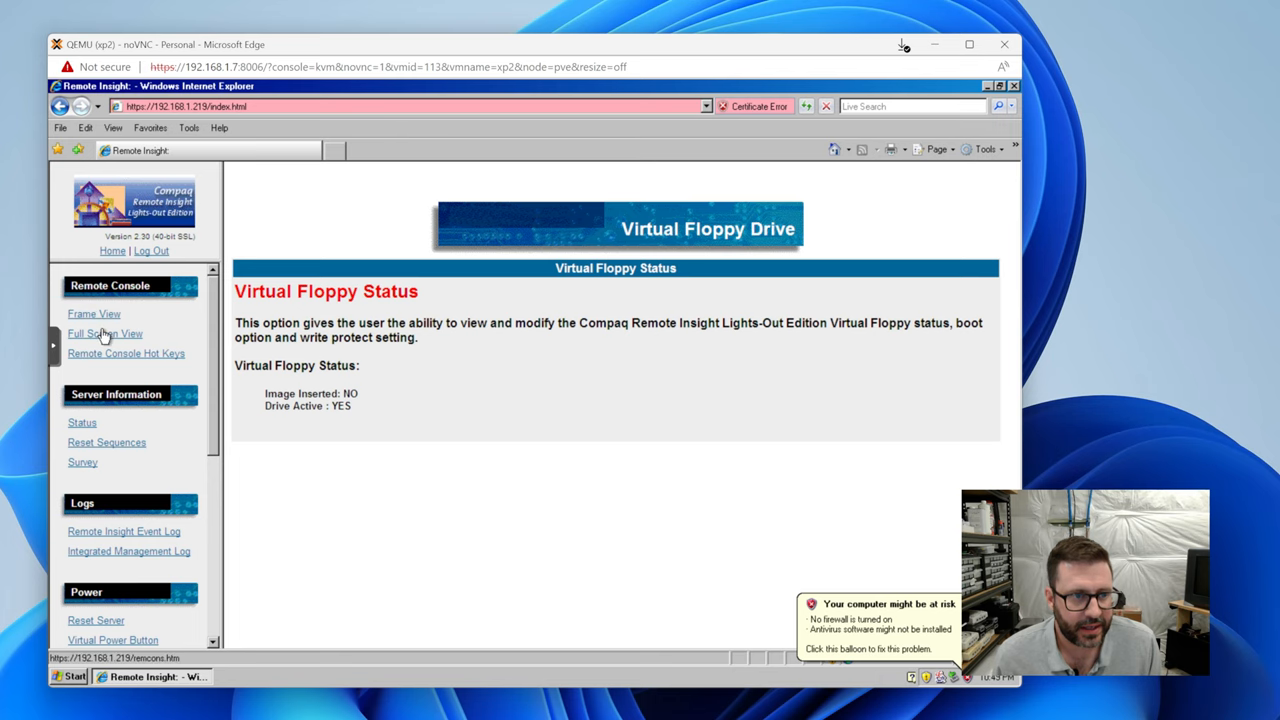
# Step: Open the Remote Console Frame View and browse the console's File and Network menus
pyautogui.click(93, 313)
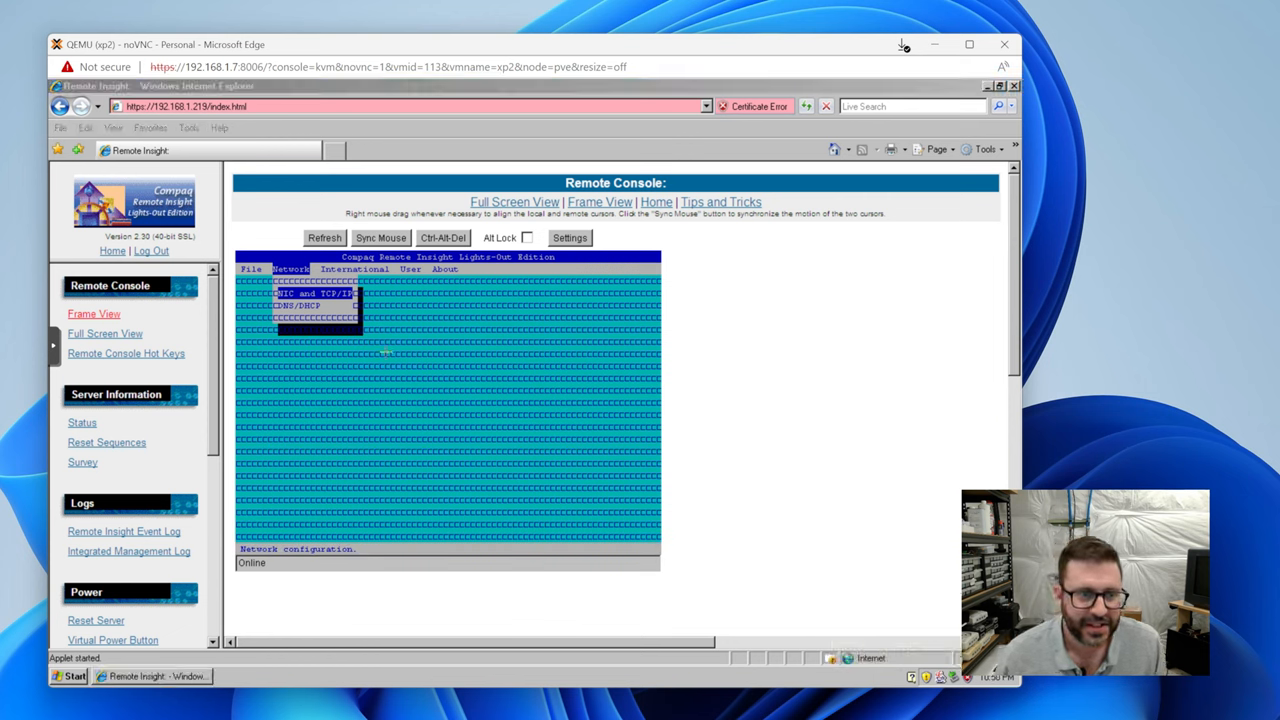
pyautogui.moveTo(455, 373)
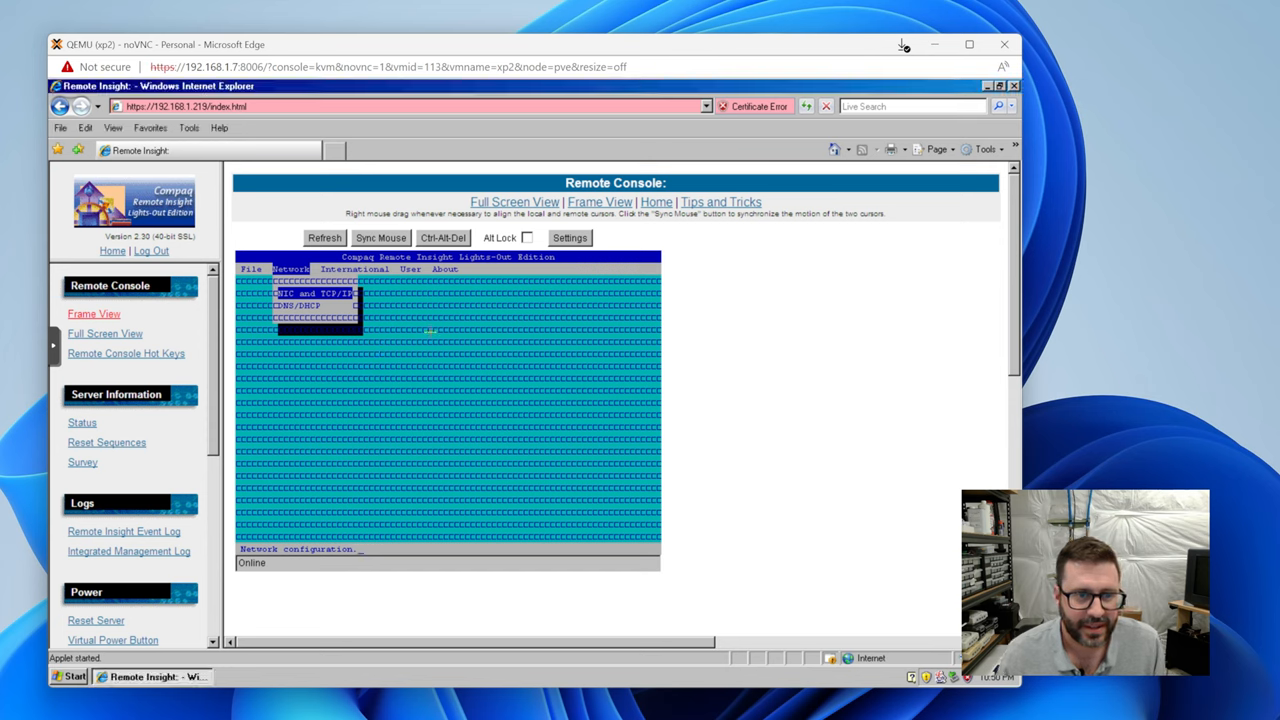
pyautogui.click(251, 269)
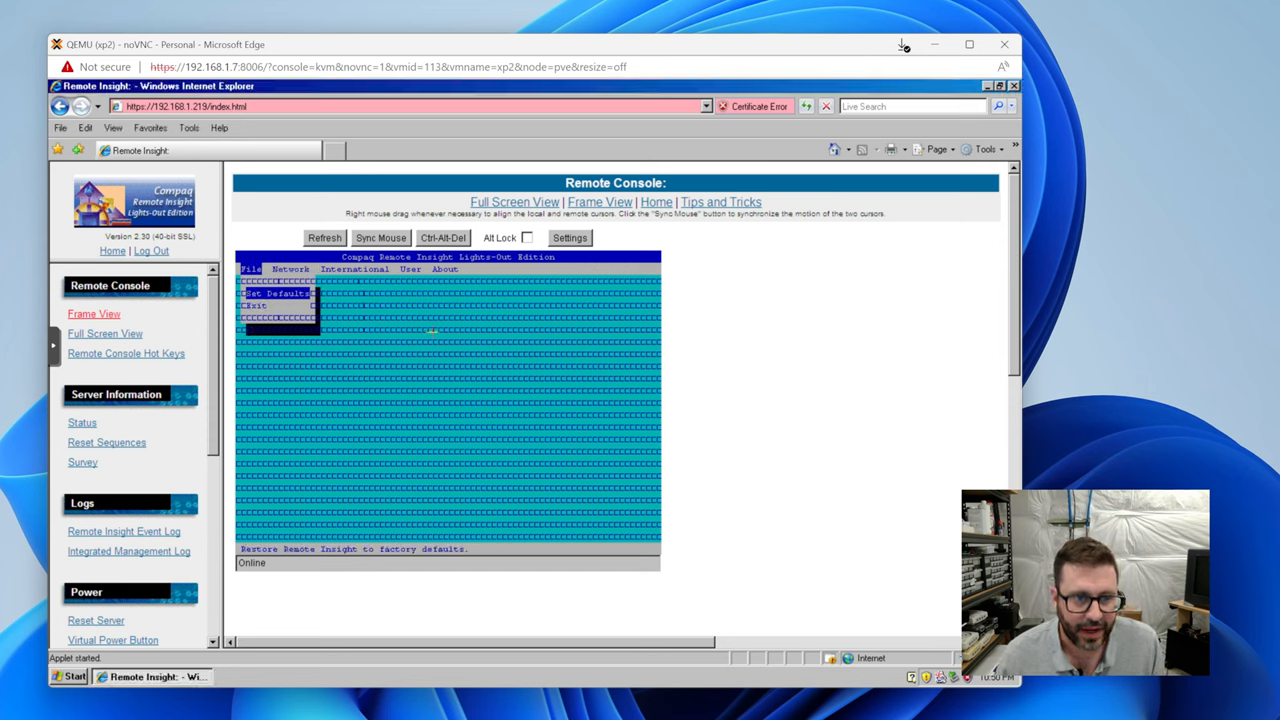
pyautogui.click(290, 269)
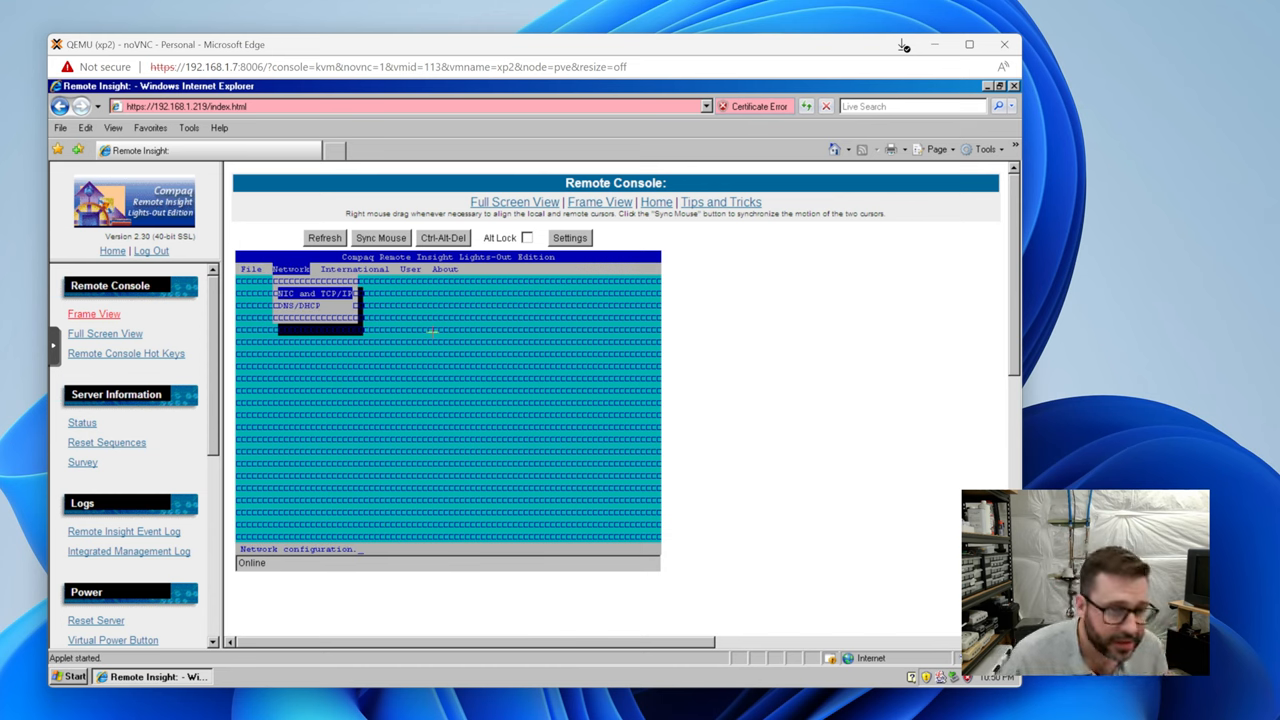
pyautogui.click(250, 269)
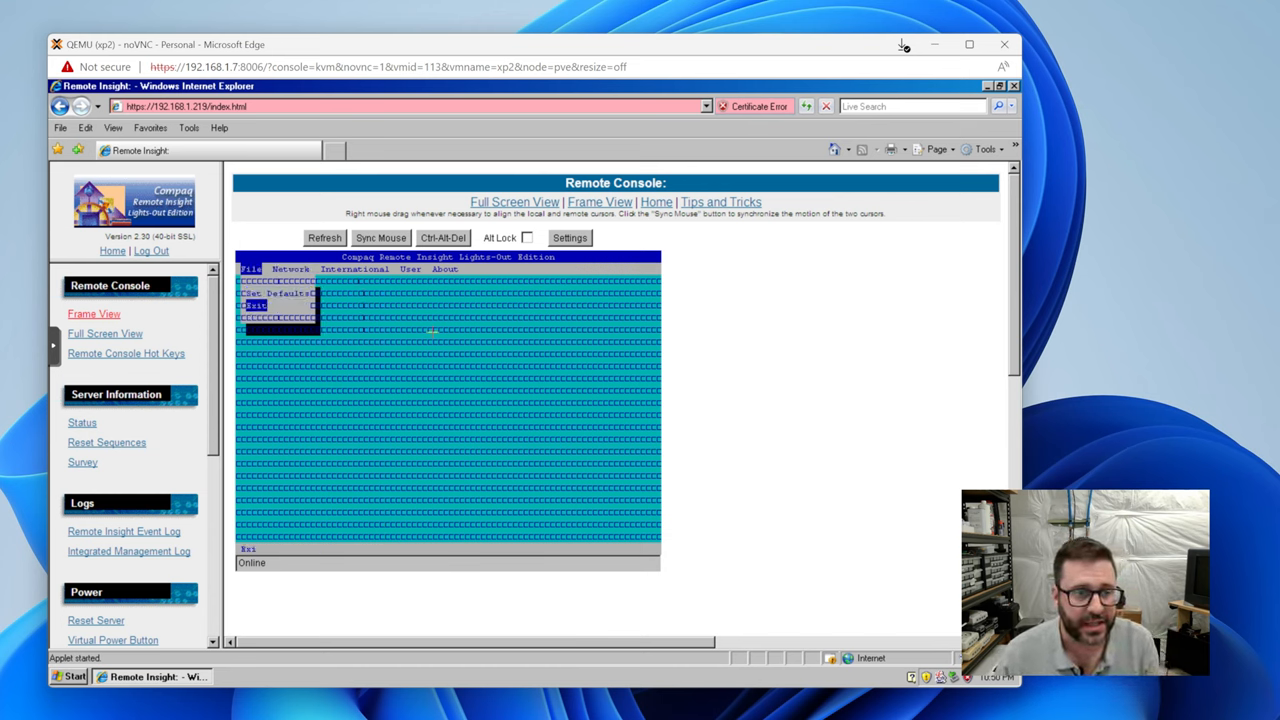
pyautogui.click(256, 305)
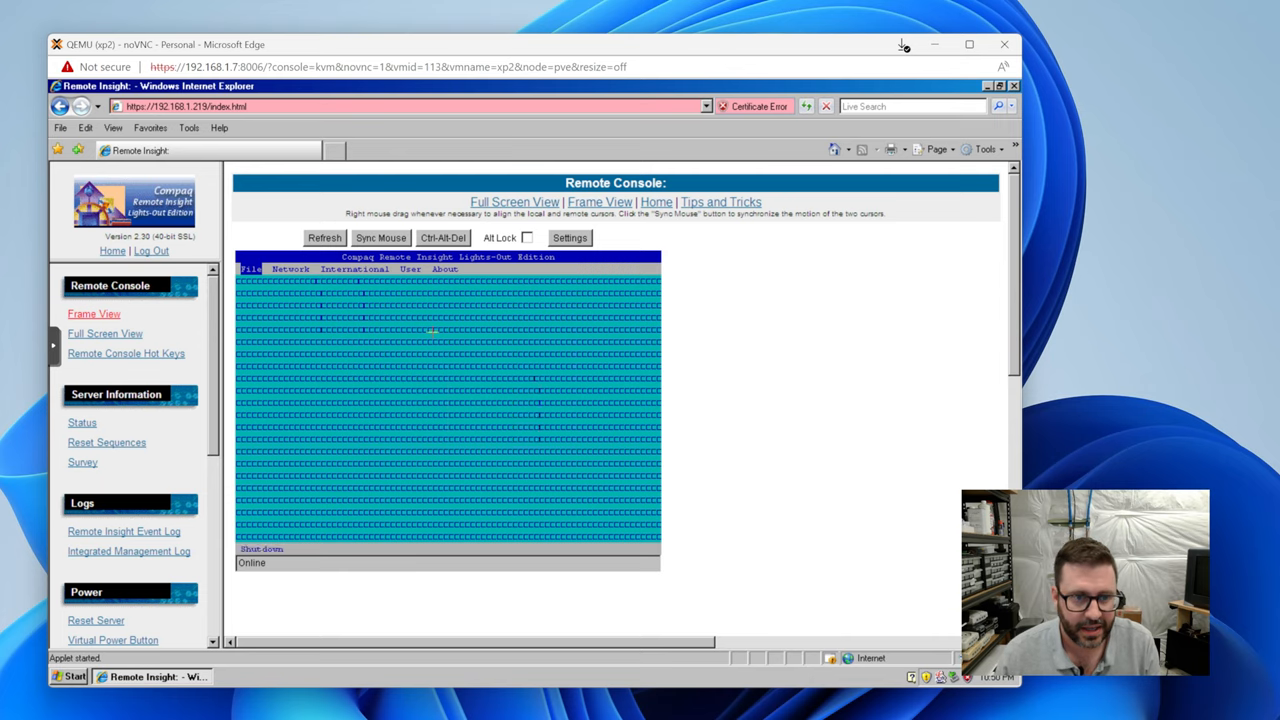